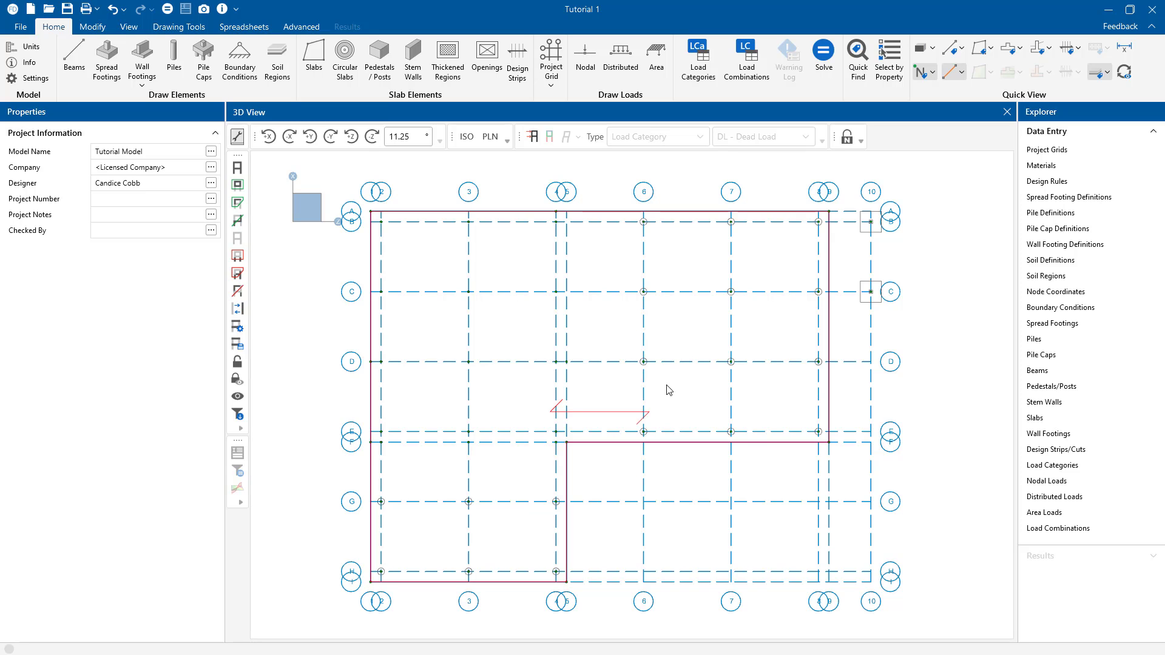
{"action": "mouse_move", "coordinate": [1050, 259]}
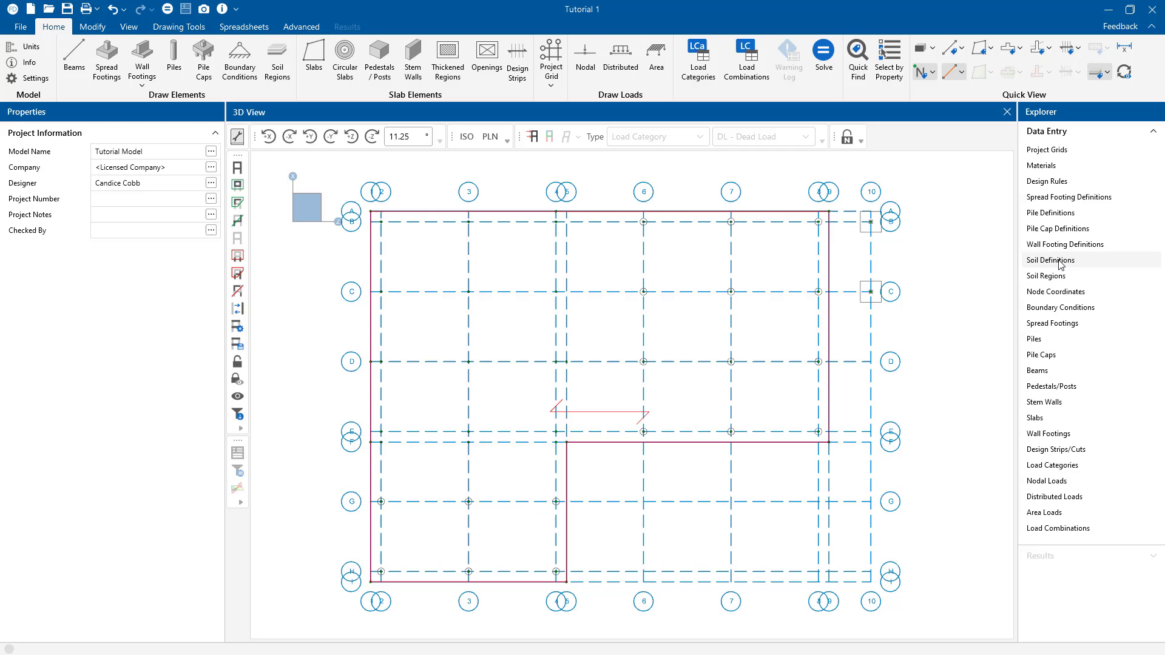
Show the Soil Definitions spreadsheet listing the Default and Soil 2 soils.
{"action": "left_click", "coordinate": [1050, 260]}
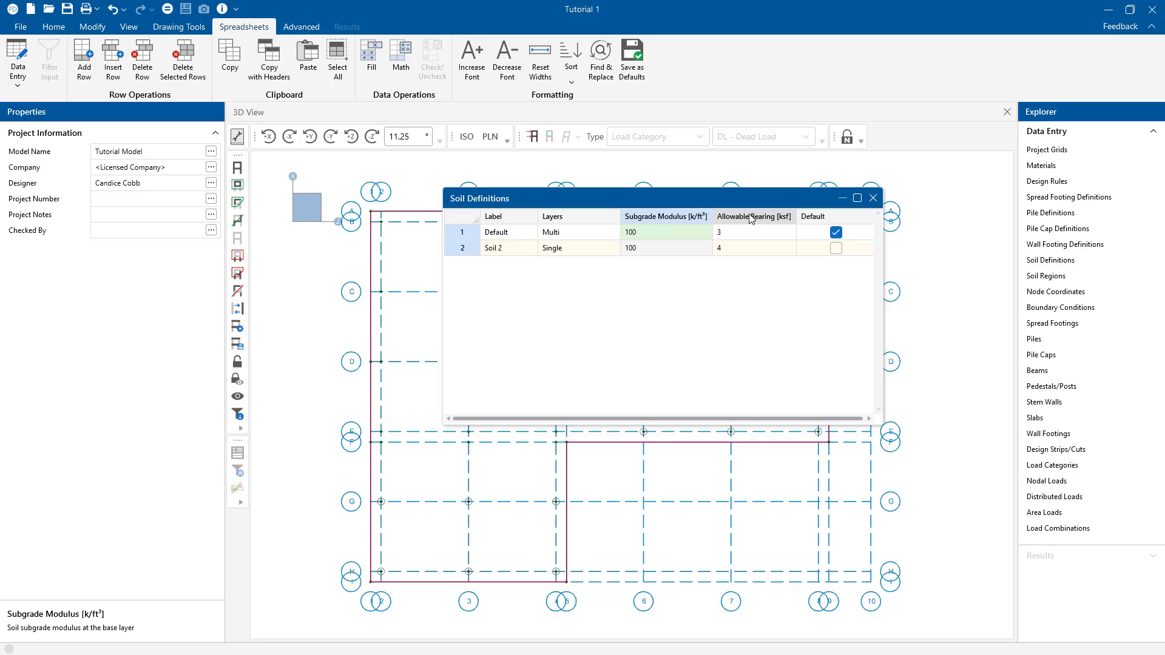
Give Soil 2 a subgrade modulus of 120 k/ft³ and an allowable bearing of 4.5 ksf.
{"action": "left_click", "coordinate": [753, 232]}
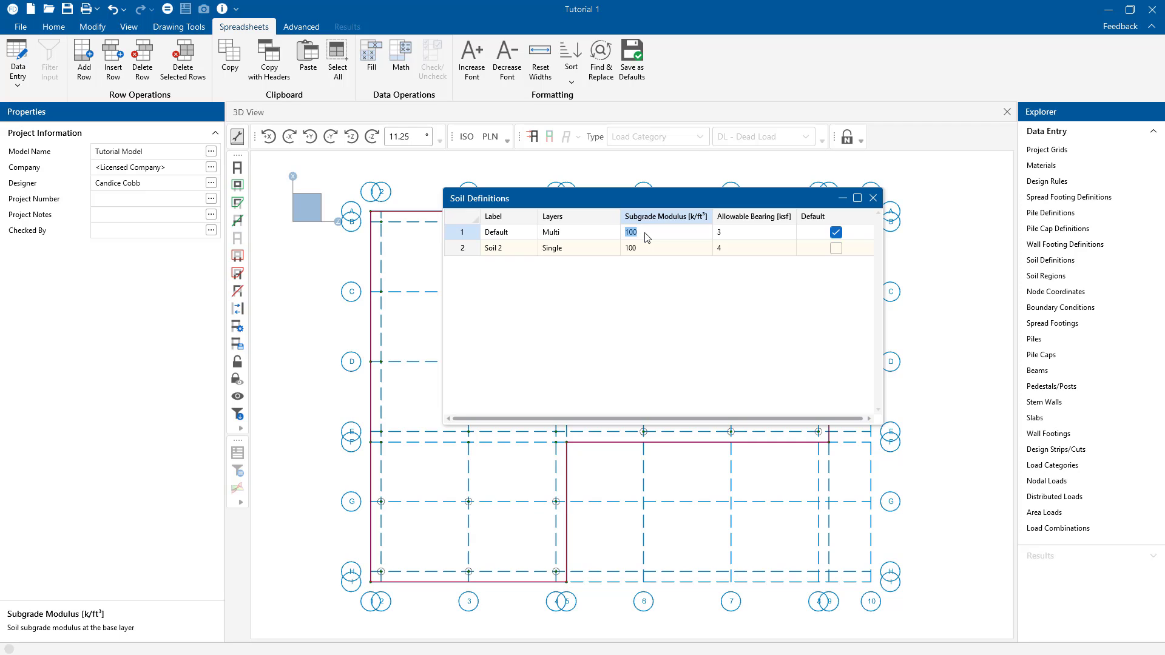
{"action": "mouse_move", "coordinate": [823, 238]}
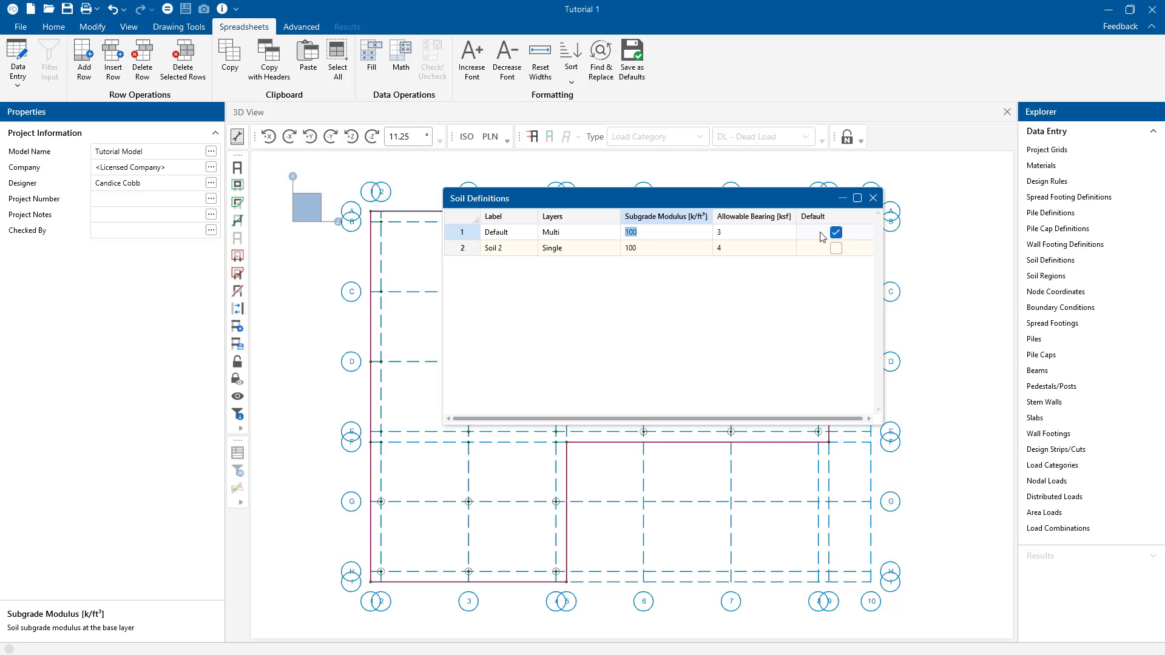
{"action": "left_click", "coordinate": [666, 248]}
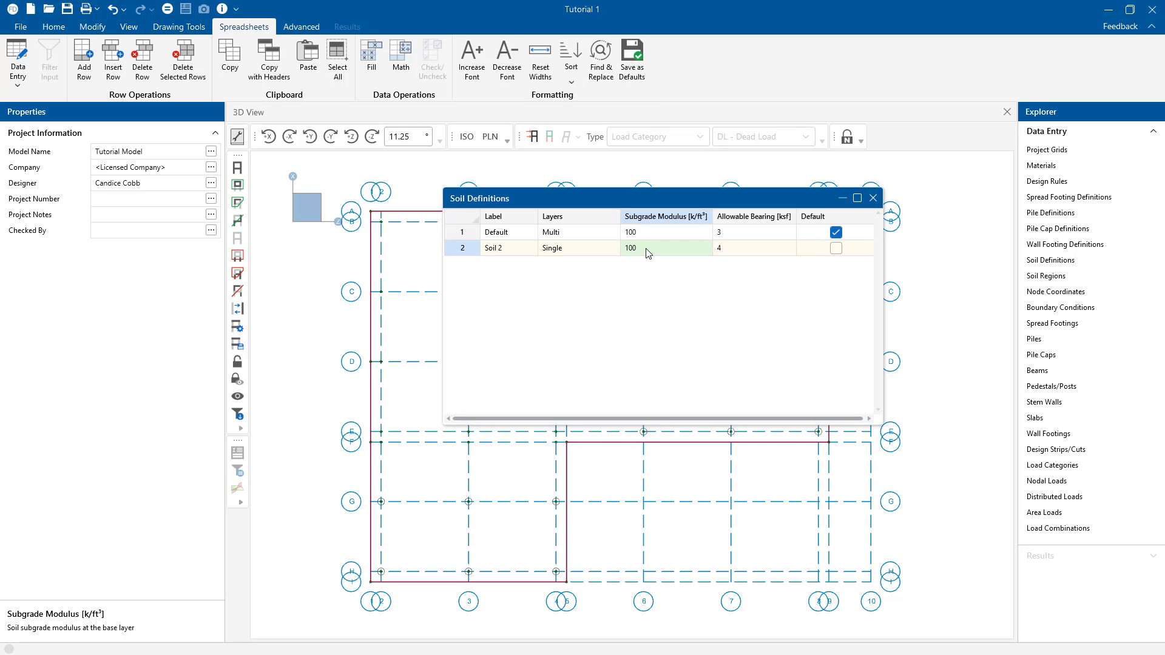
{"action": "double_click", "coordinate": [630, 247]}
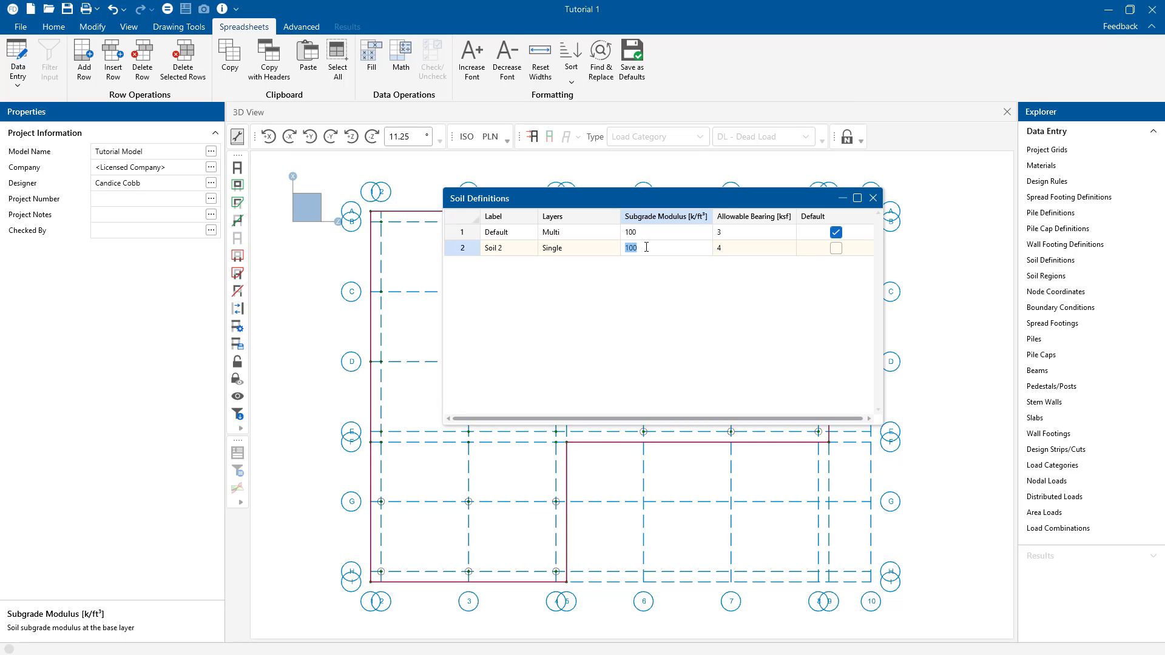
{"action": "type", "text": "120"}
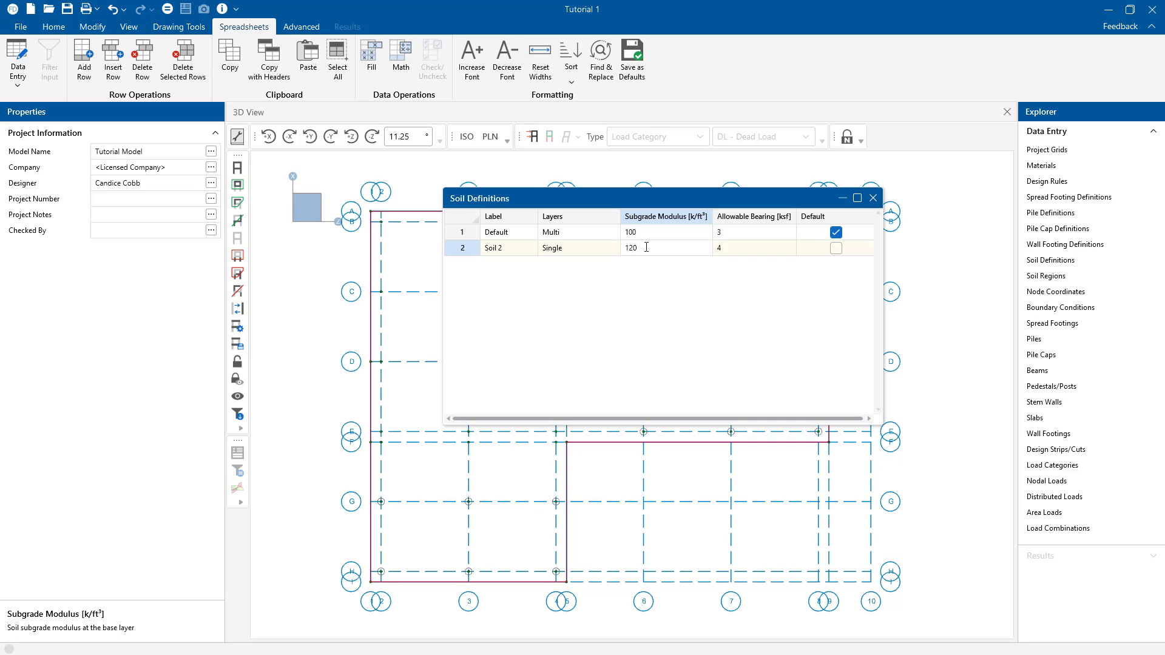
{"action": "left_click", "coordinate": [753, 248]}
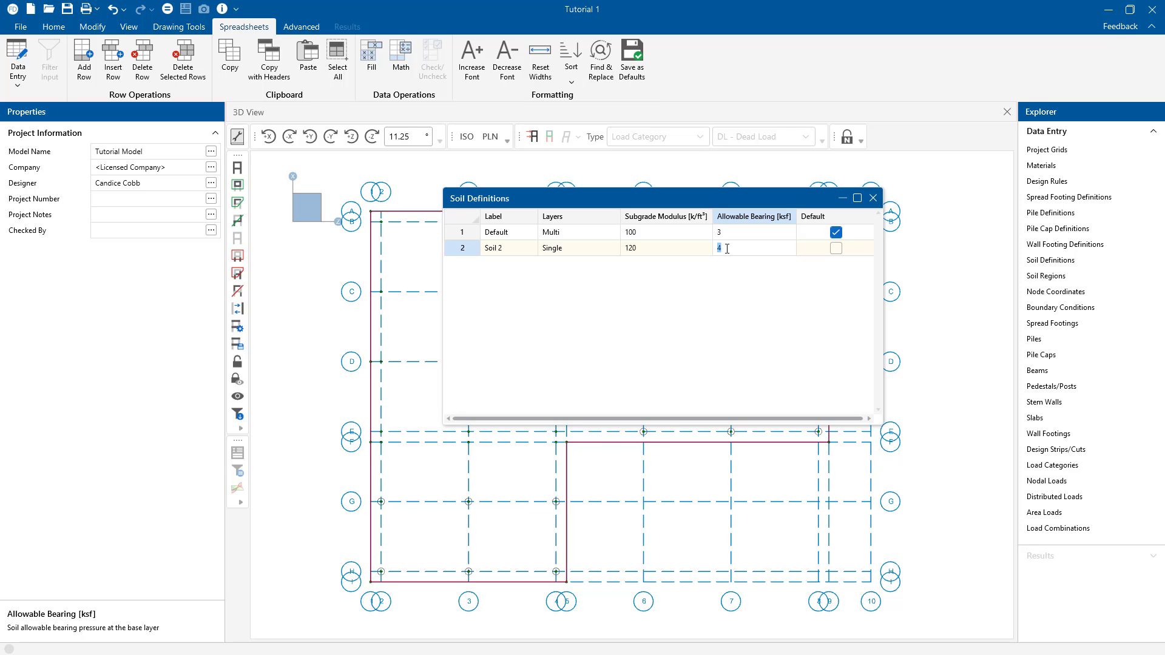
{"action": "type", "text": ".5"}
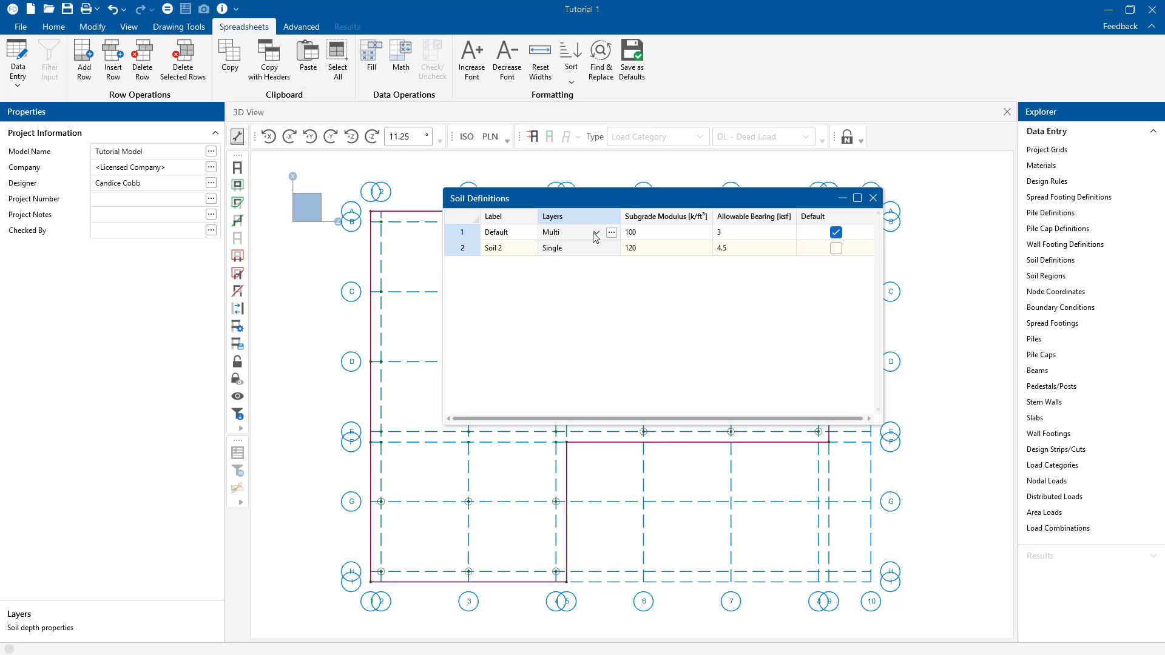
Keep the Default soil as Multi layers and review its three-layer depth profile, then close it.
{"action": "left_click", "coordinate": [594, 232]}
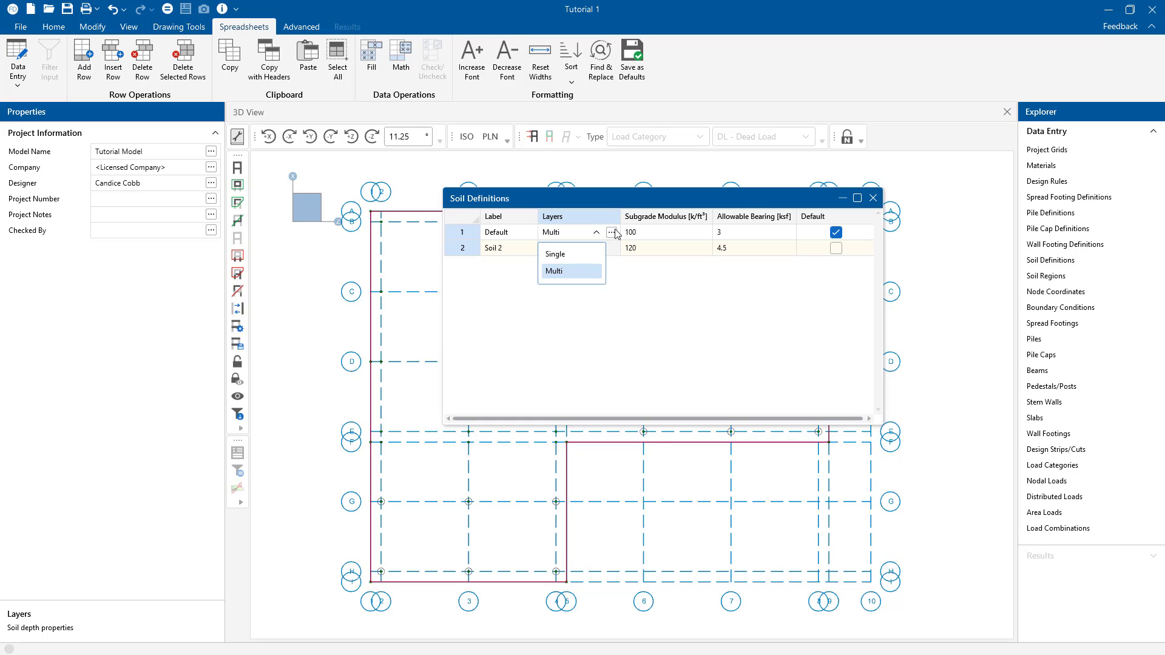
{"action": "left_click", "coordinate": [555, 254]}
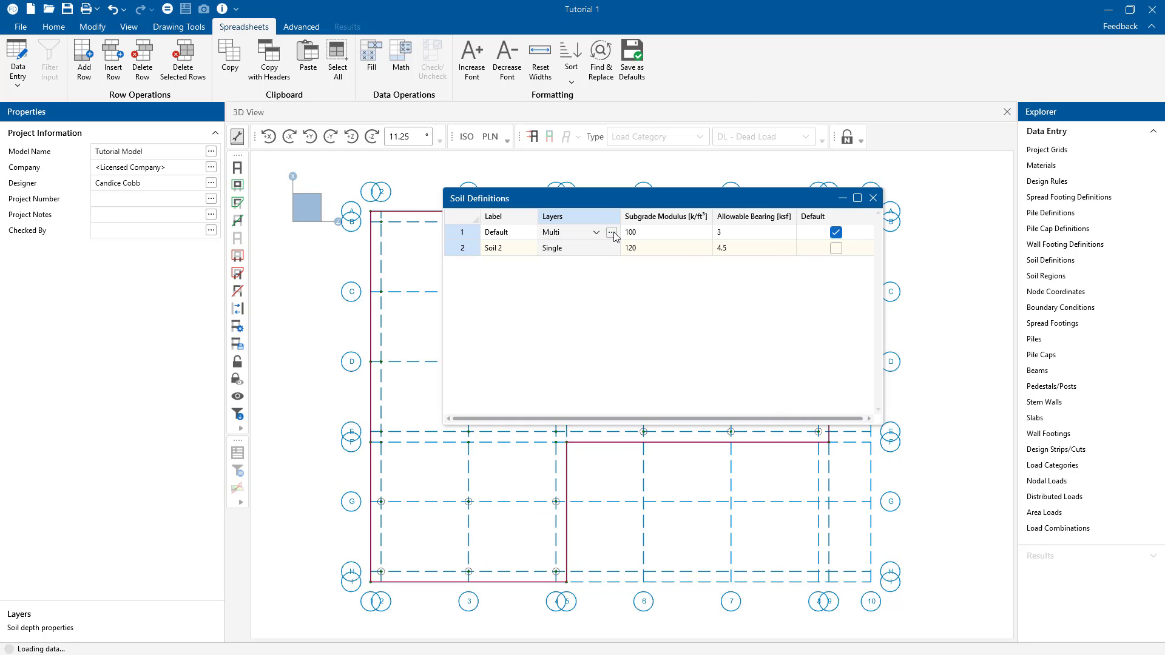
{"action": "left_click", "coordinate": [612, 232]}
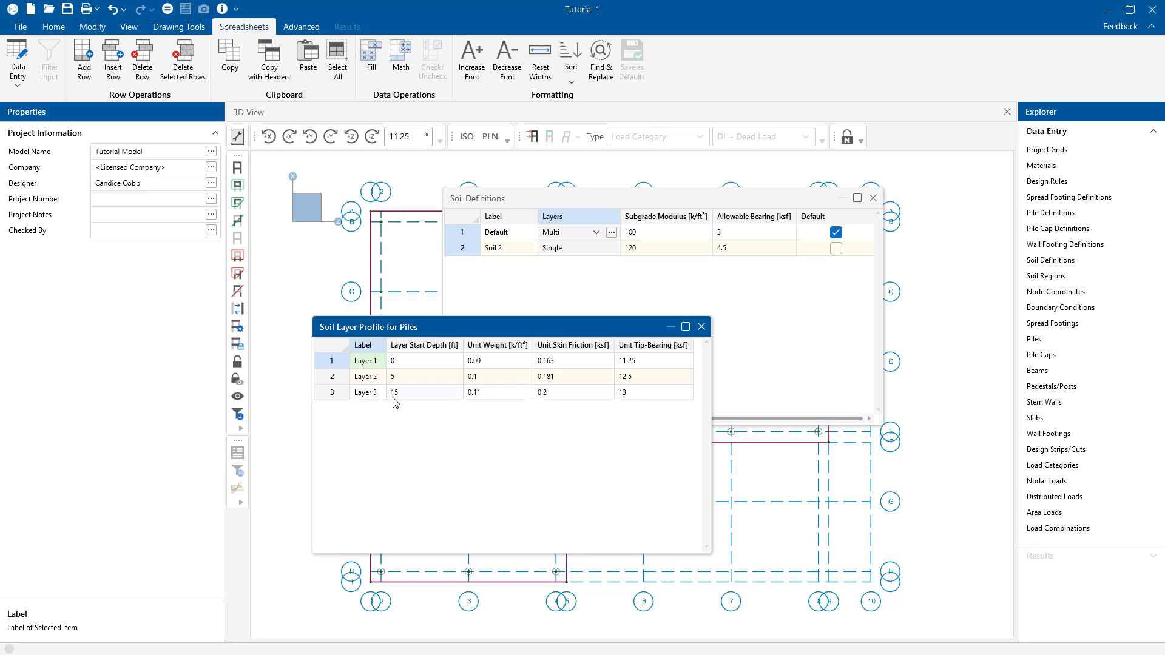
{"action": "mouse_move", "coordinate": [657, 402]}
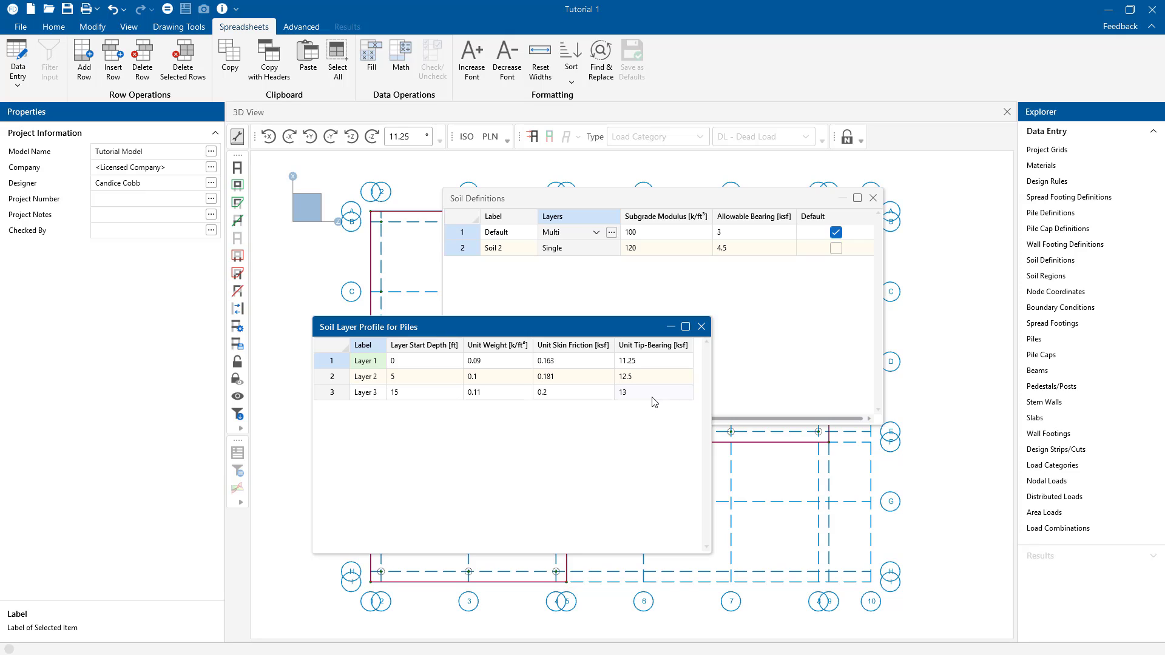
{"action": "mouse_move", "coordinate": [585, 408]}
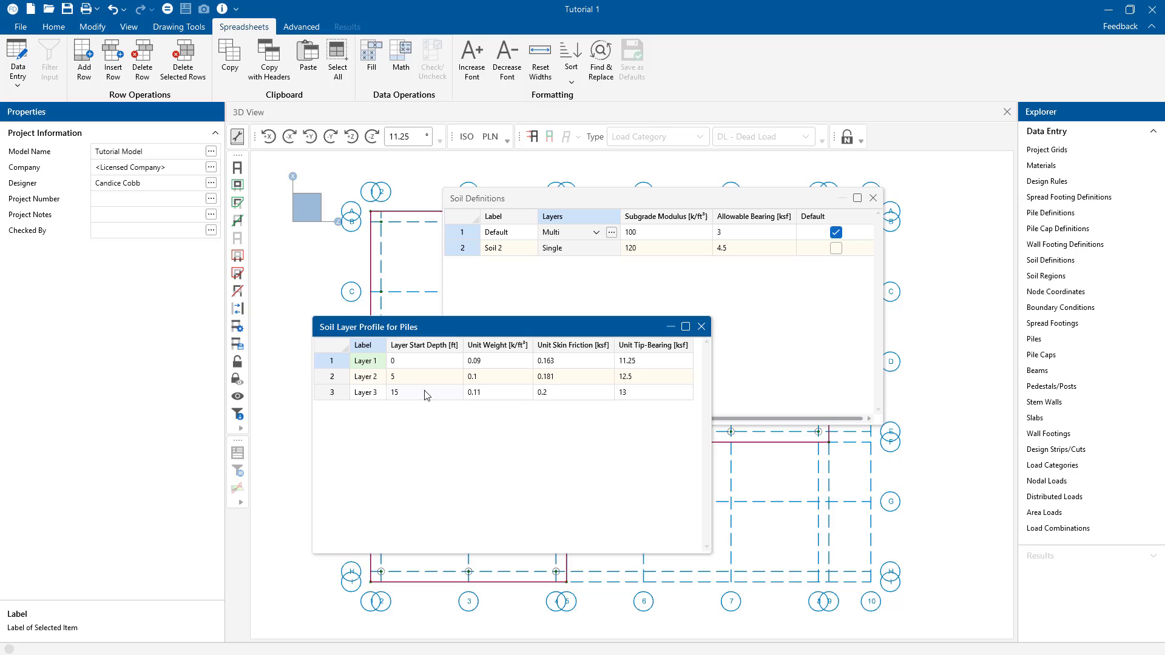
{"action": "left_click", "coordinate": [424, 392]}
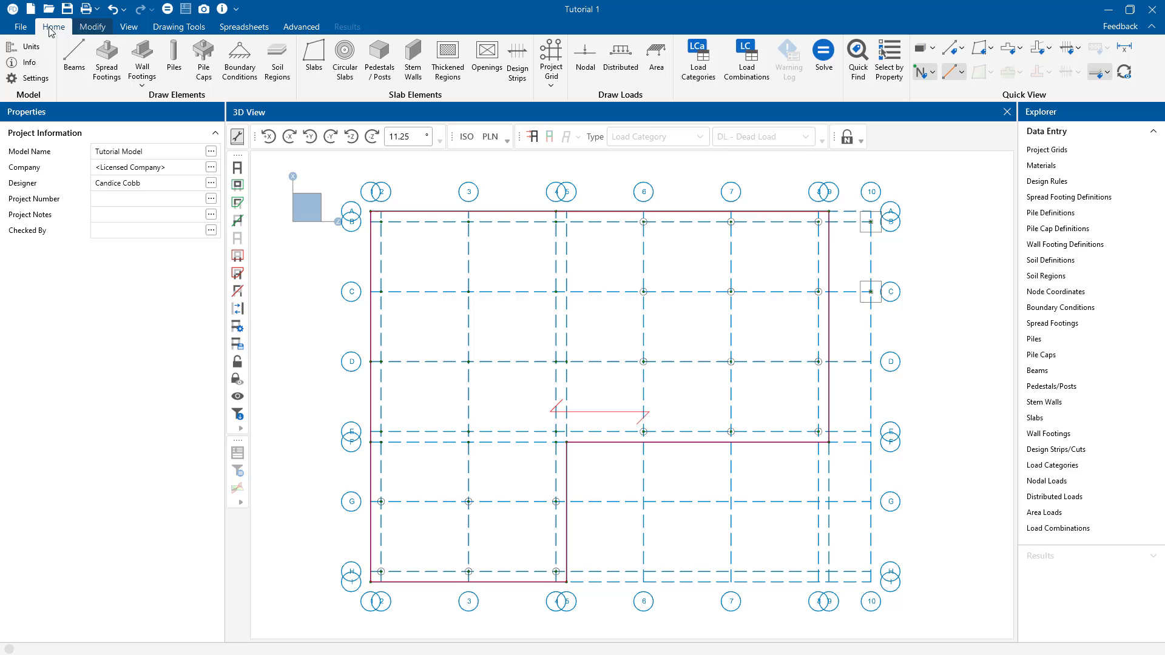
Start a soil region and view the existing Default soil definition, cancelling without changes.
{"action": "left_click", "coordinate": [276, 61]}
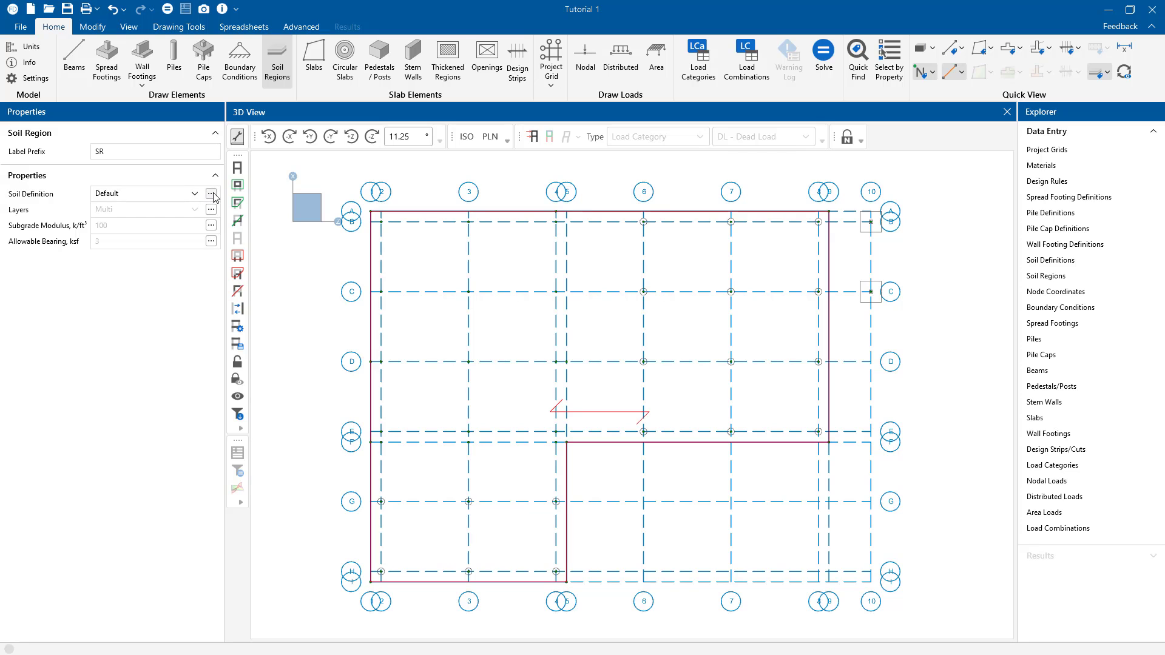
{"action": "left_click", "coordinate": [211, 194]}
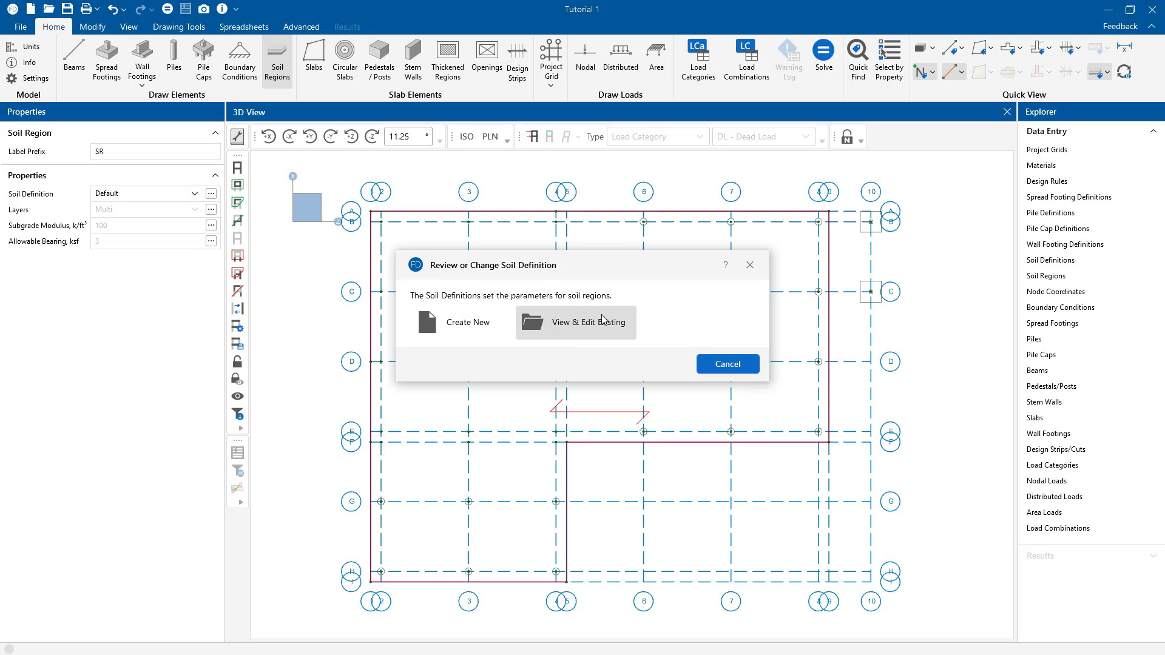
{"action": "left_click", "coordinate": [575, 321]}
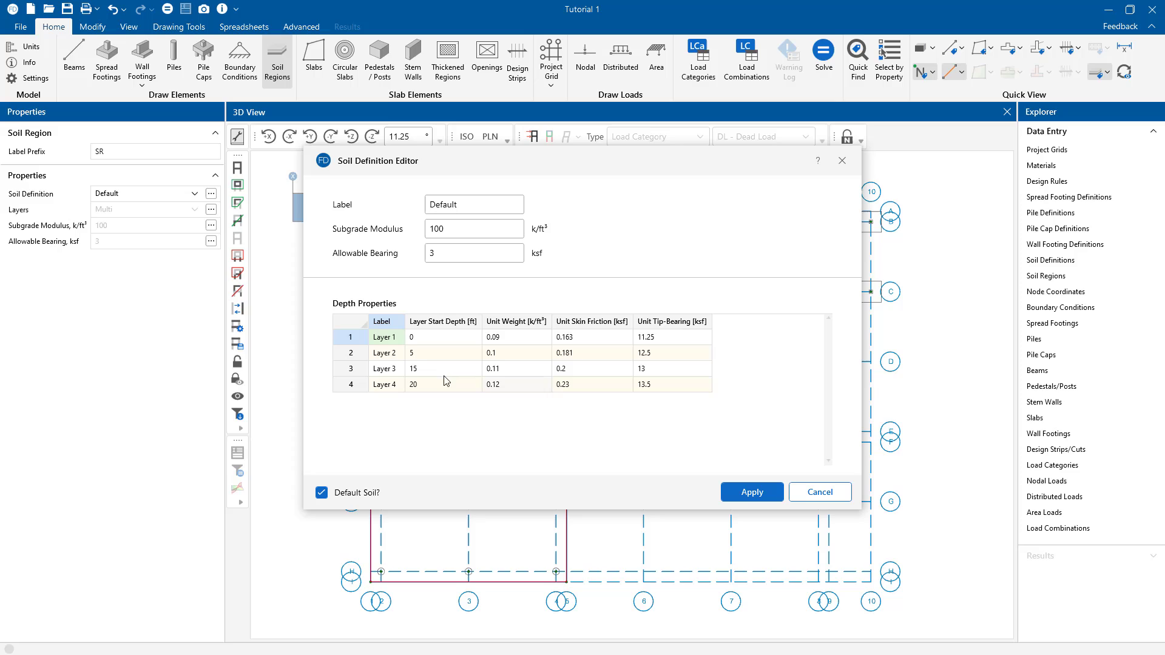
{"action": "mouse_move", "coordinate": [395, 372]}
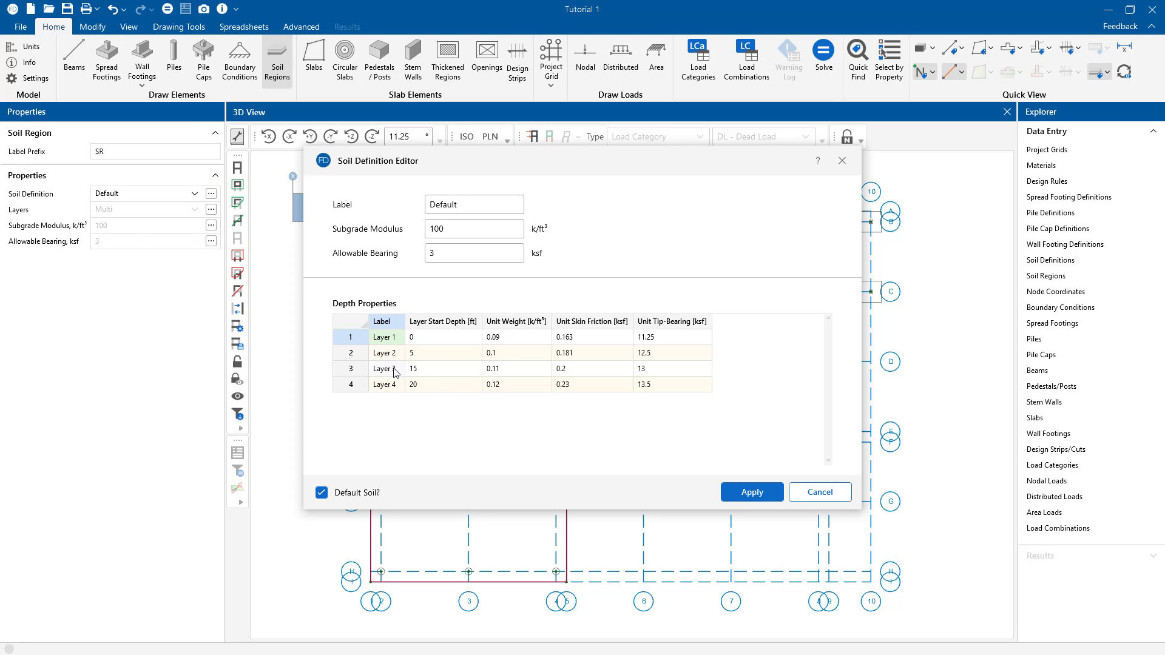
{"action": "mouse_move", "coordinate": [423, 379]}
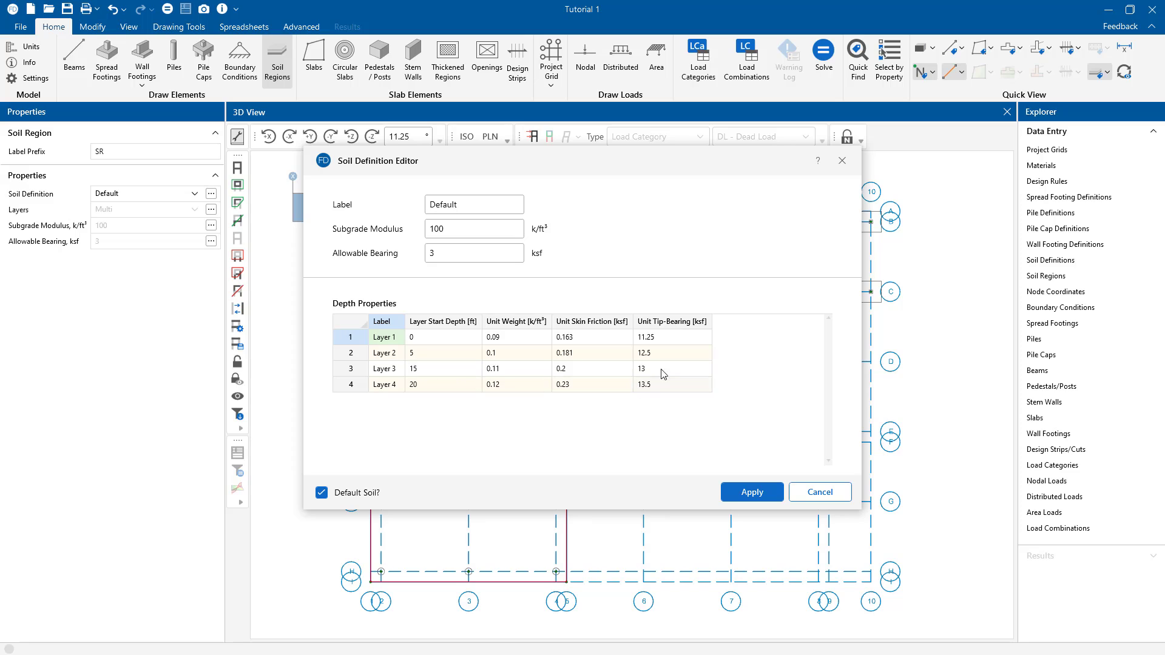
{"action": "mouse_move", "coordinate": [656, 411]}
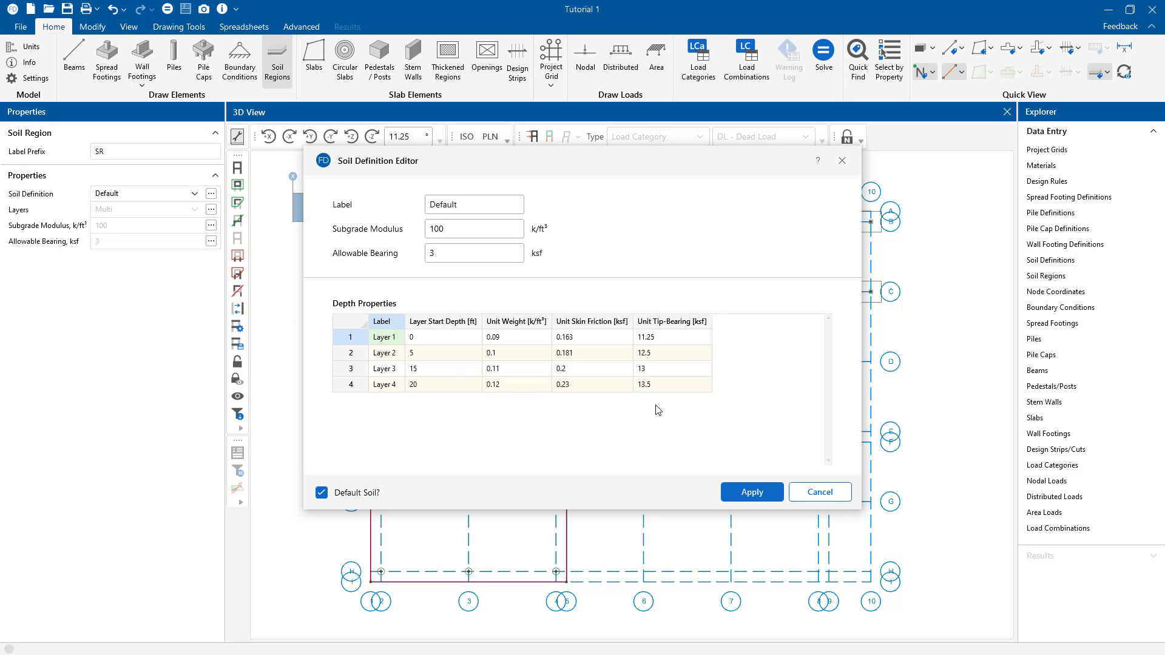
{"action": "left_click", "coordinate": [752, 492]}
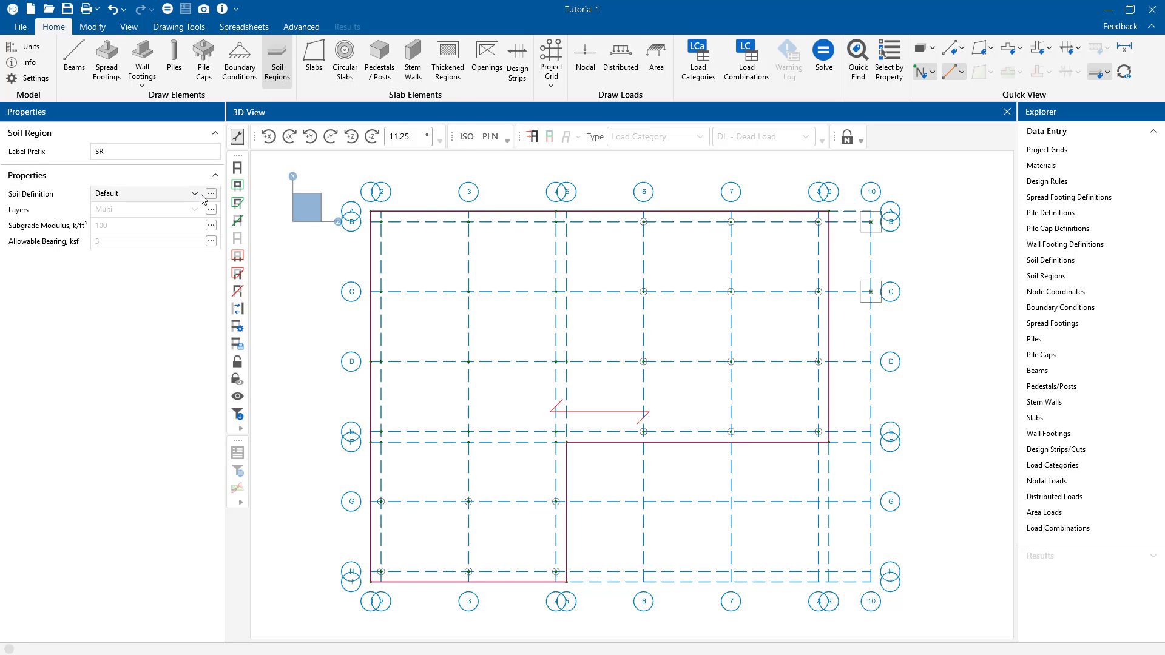
Create a new soil definition labelled Region2 with modulus 100 and bearing 3 and apply it.
{"action": "left_click", "coordinate": [211, 194]}
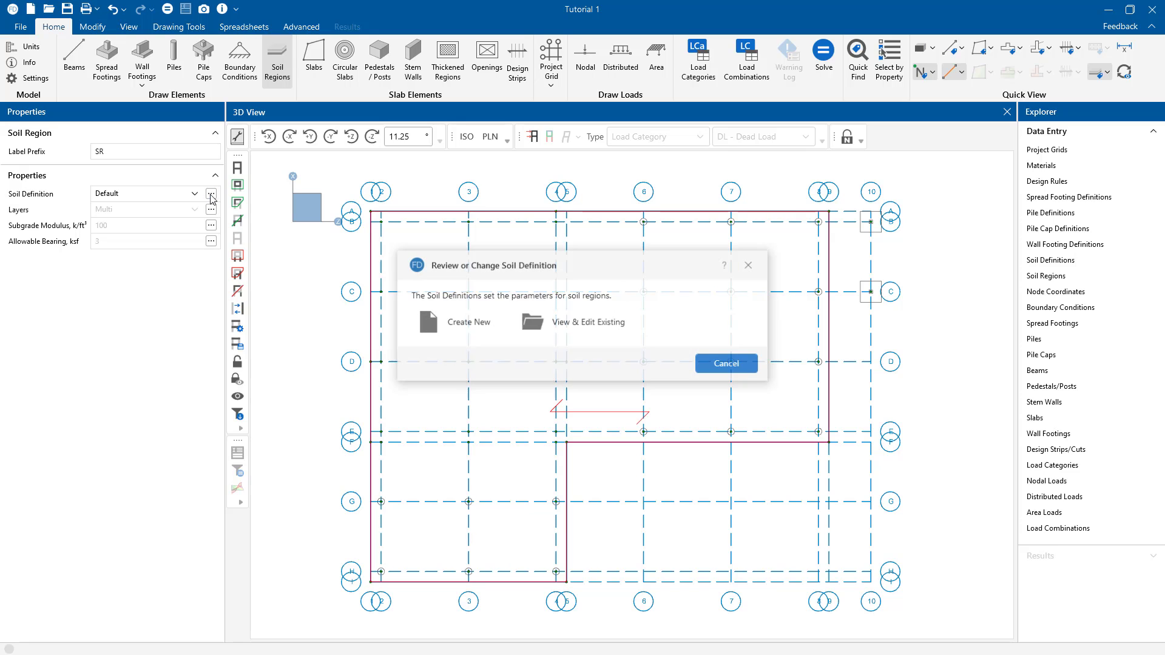
{"action": "mouse_move", "coordinate": [445, 330]}
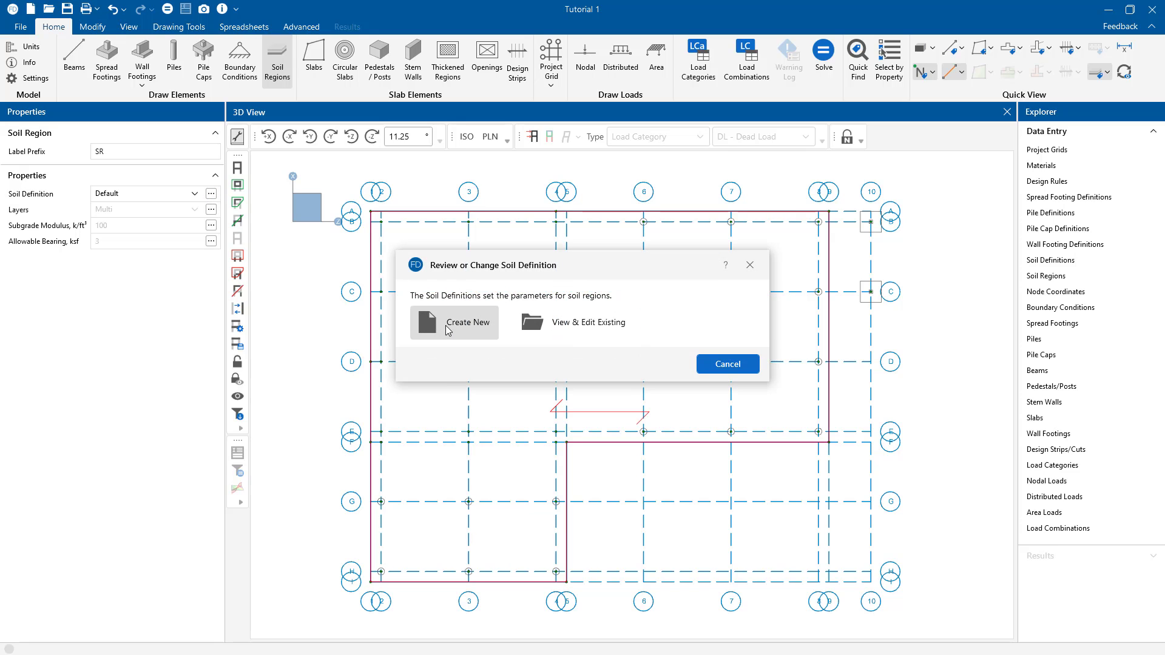
{"action": "left_click", "coordinate": [454, 322]}
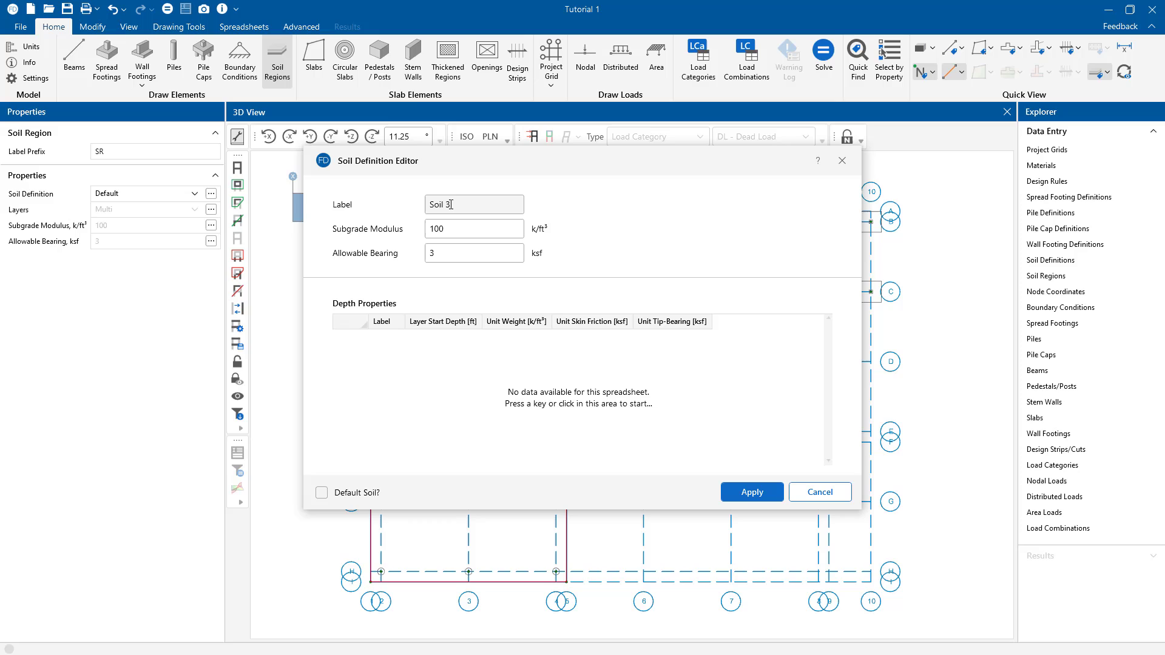
{"action": "type", "text": "Reg"}
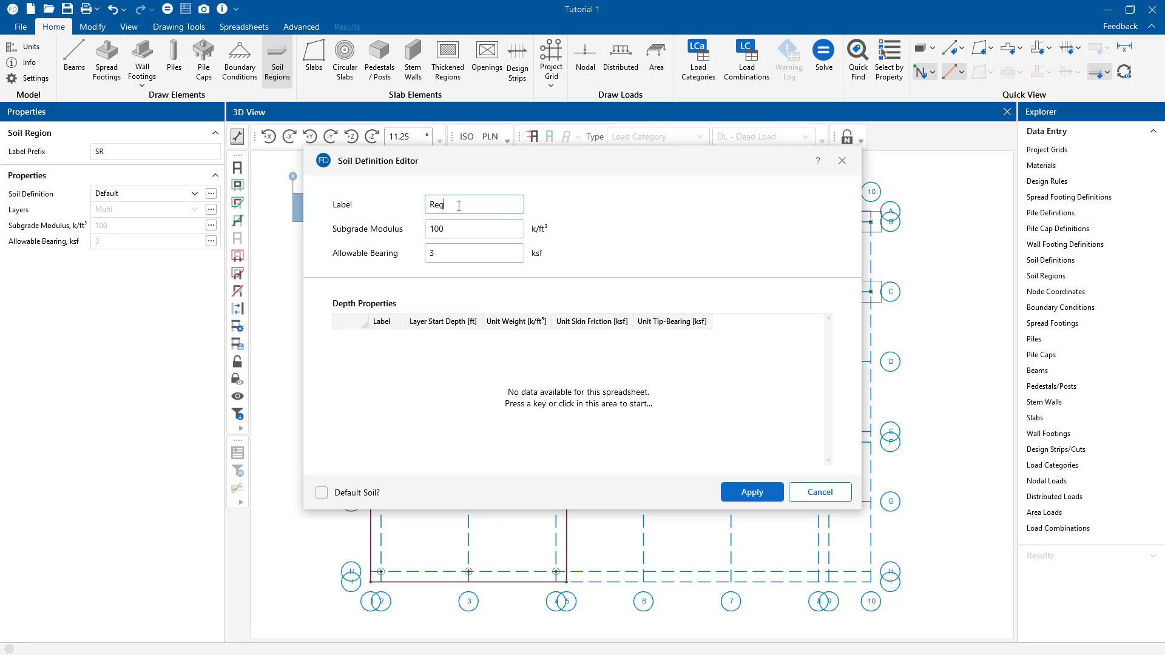
{"action": "type", "text": "ion2"}
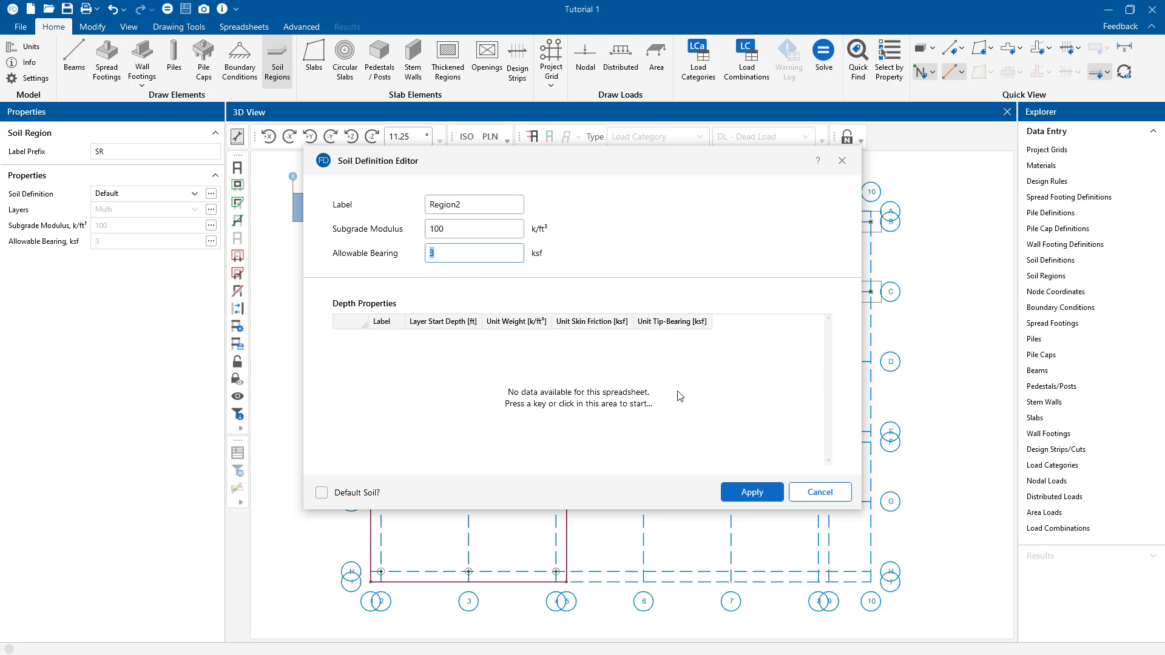
{"action": "left_click", "coordinate": [750, 492]}
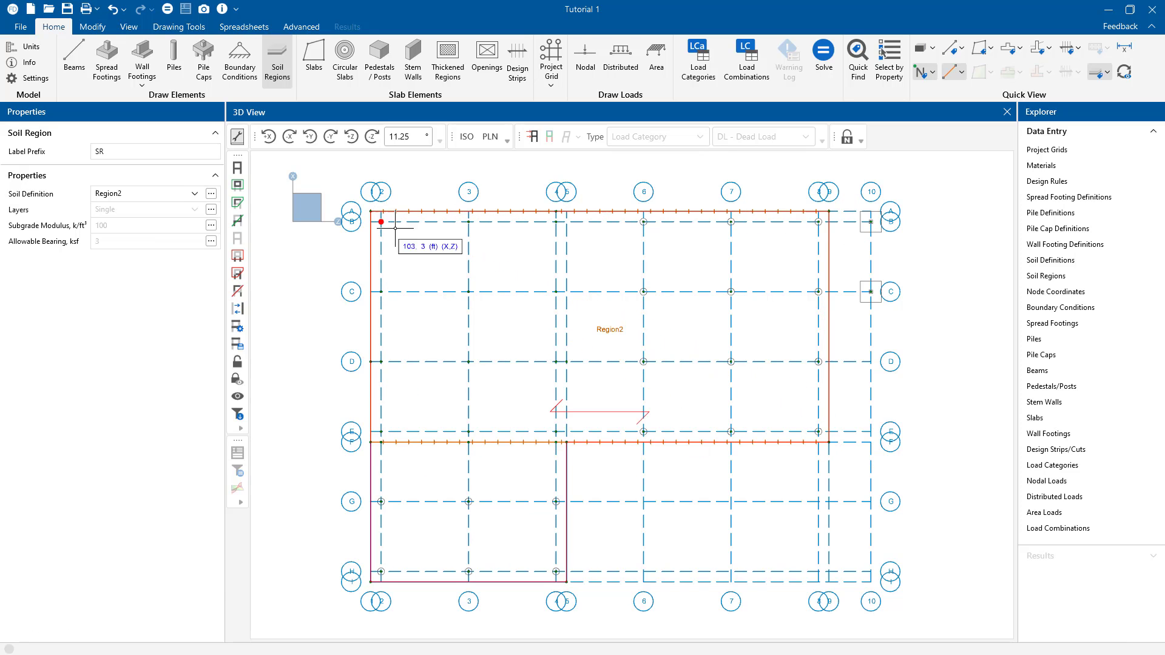
{"action": "mouse_move", "coordinate": [777, 206]}
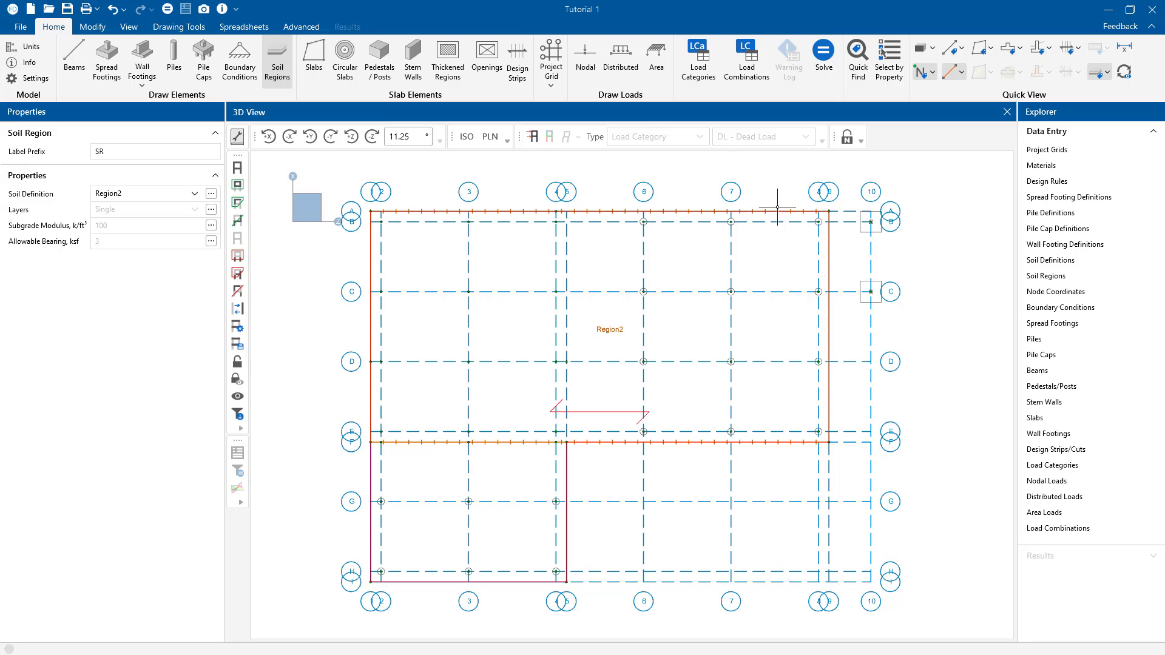
{"action": "mouse_move", "coordinate": [616, 294]}
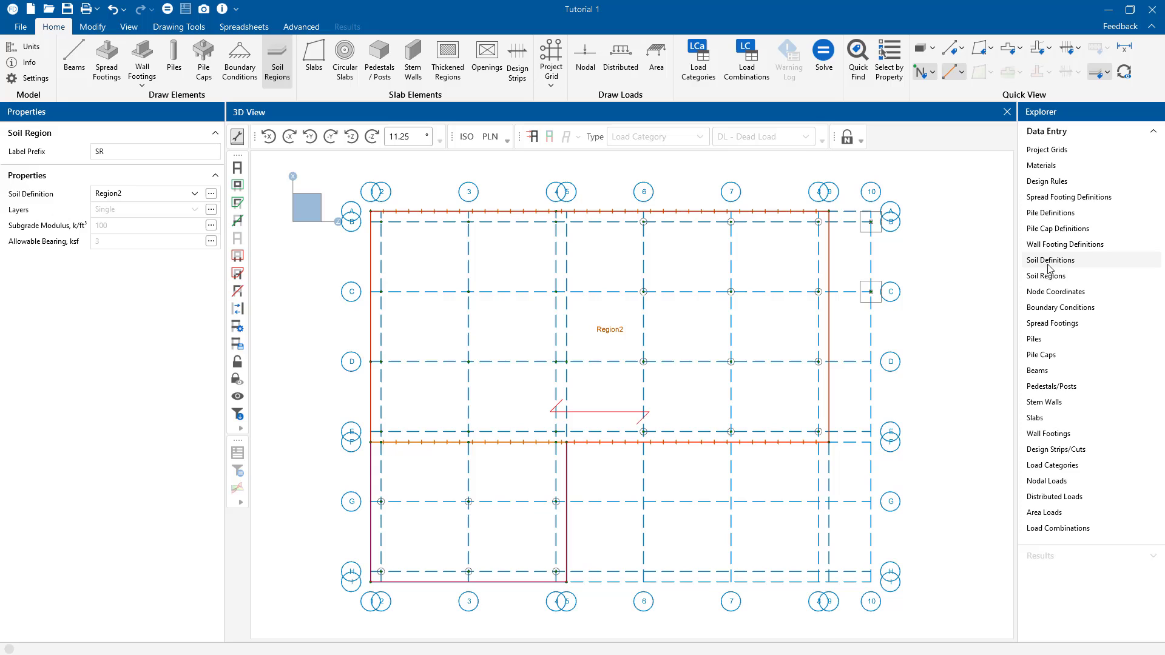
In the Soil Definitions table, add the Soil 4 row alongside Region2 with modulus 100 and bearing 3.
{"action": "left_click", "coordinate": [1050, 260]}
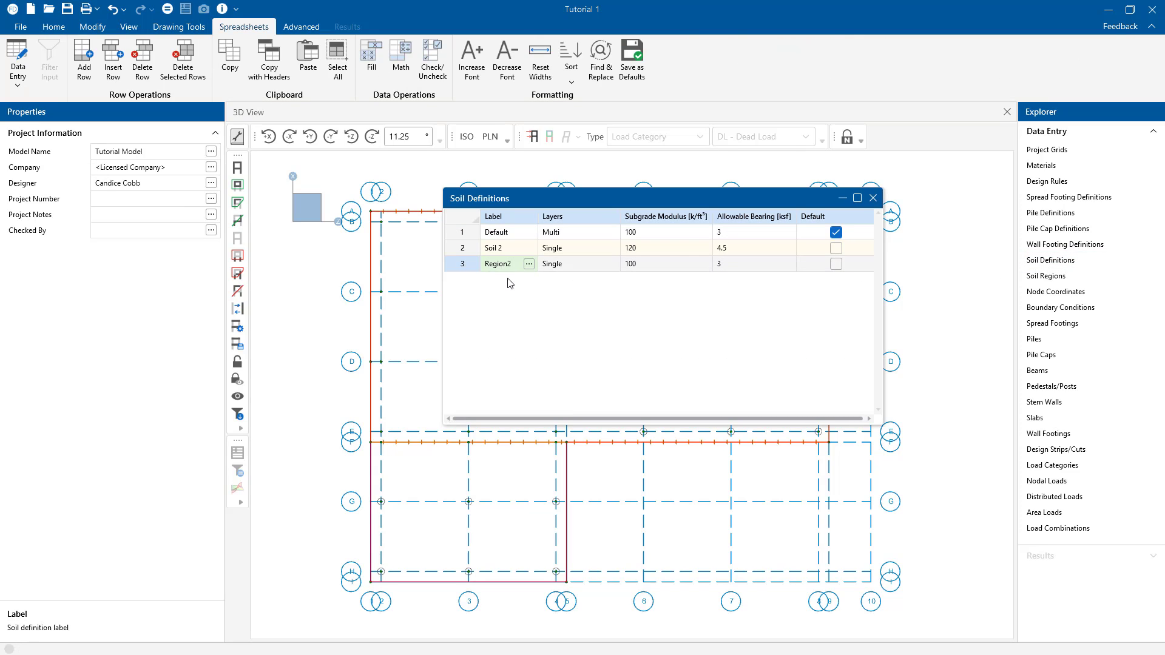
{"action": "double_click", "coordinate": [498, 264]}
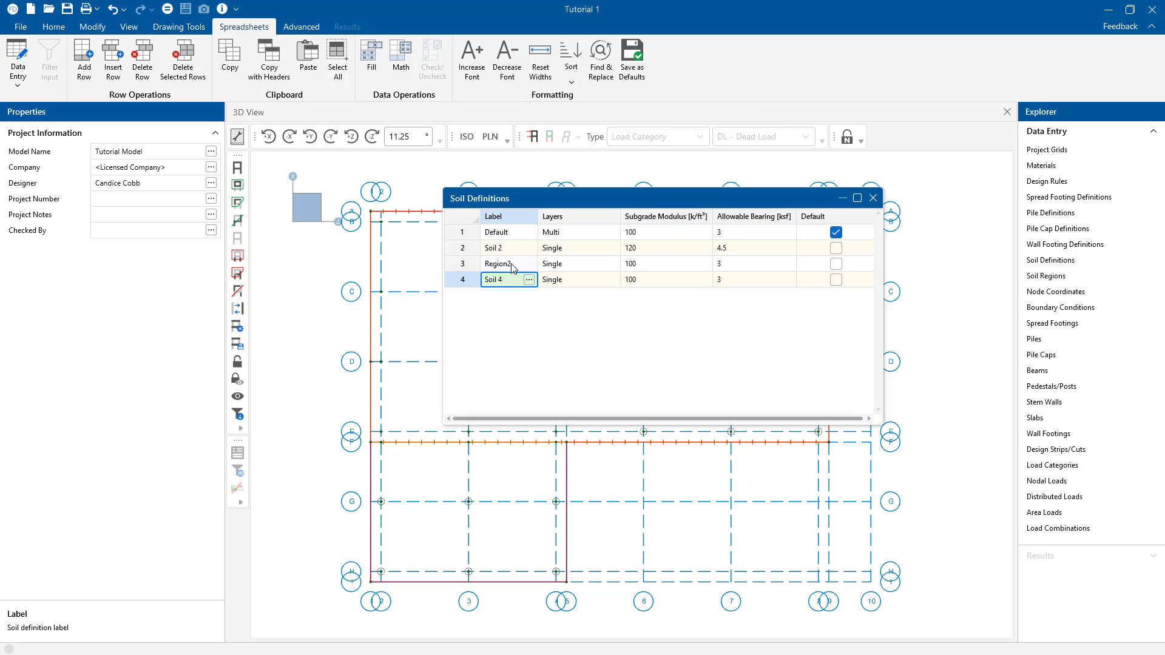
{"action": "mouse_move", "coordinate": [742, 284]}
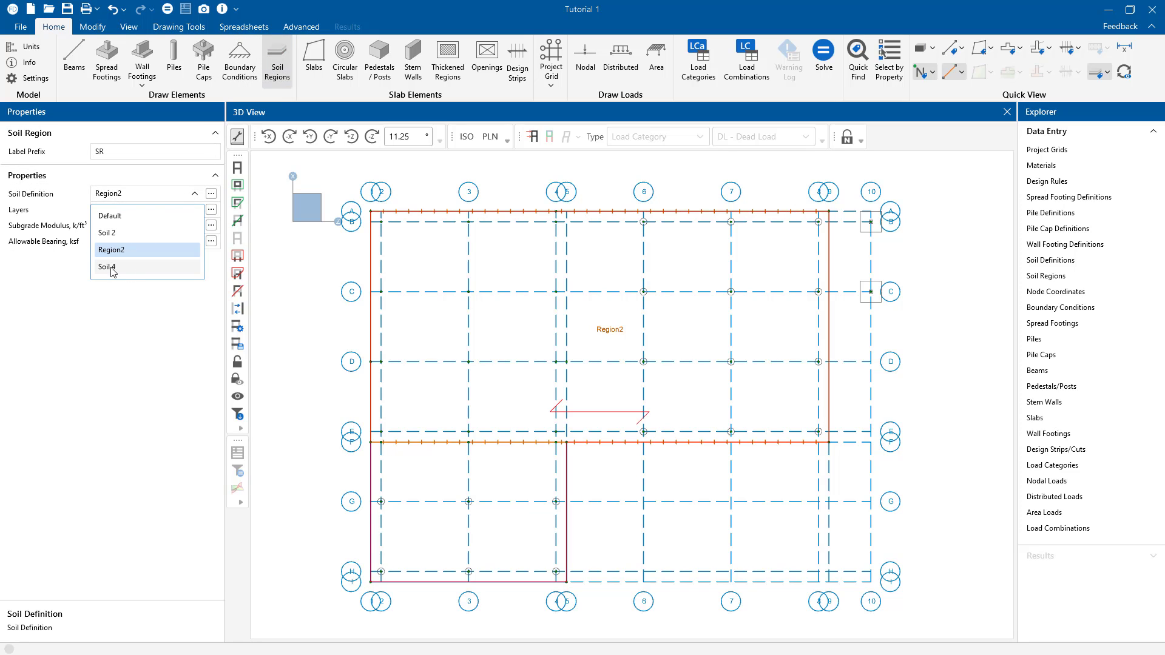
Assign Soil 4 as the soil definition for the region being drawn in the lower-left bays.
{"action": "left_click", "coordinate": [108, 267]}
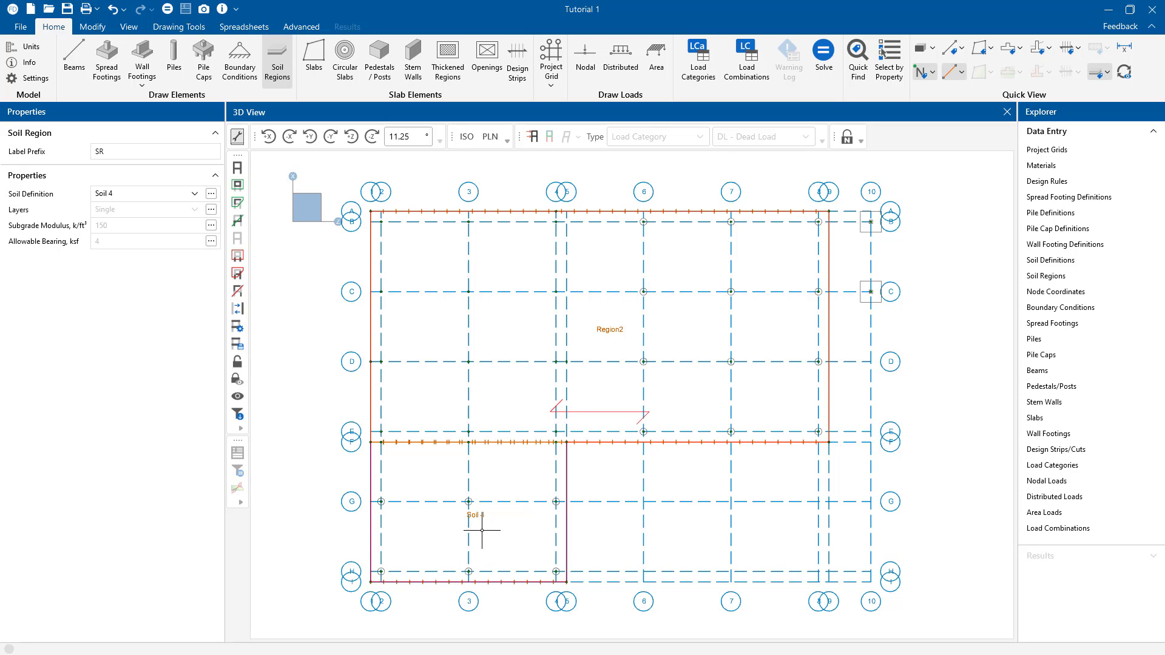
{"action": "mouse_move", "coordinate": [716, 442]}
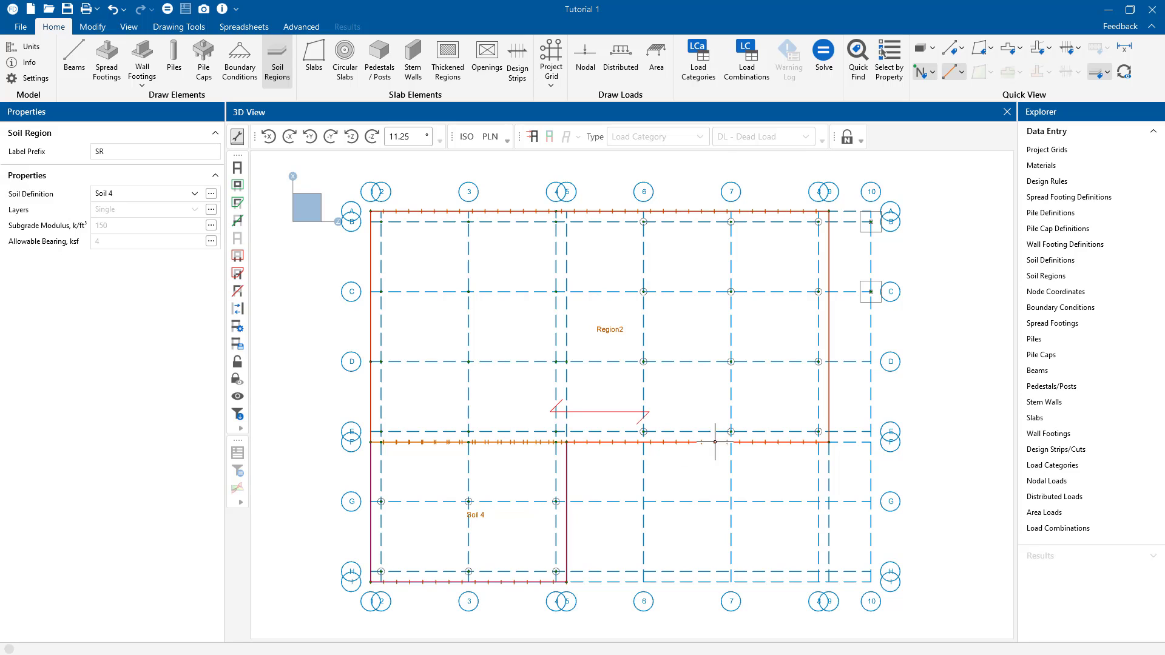
{"action": "mouse_move", "coordinate": [1068, 197]}
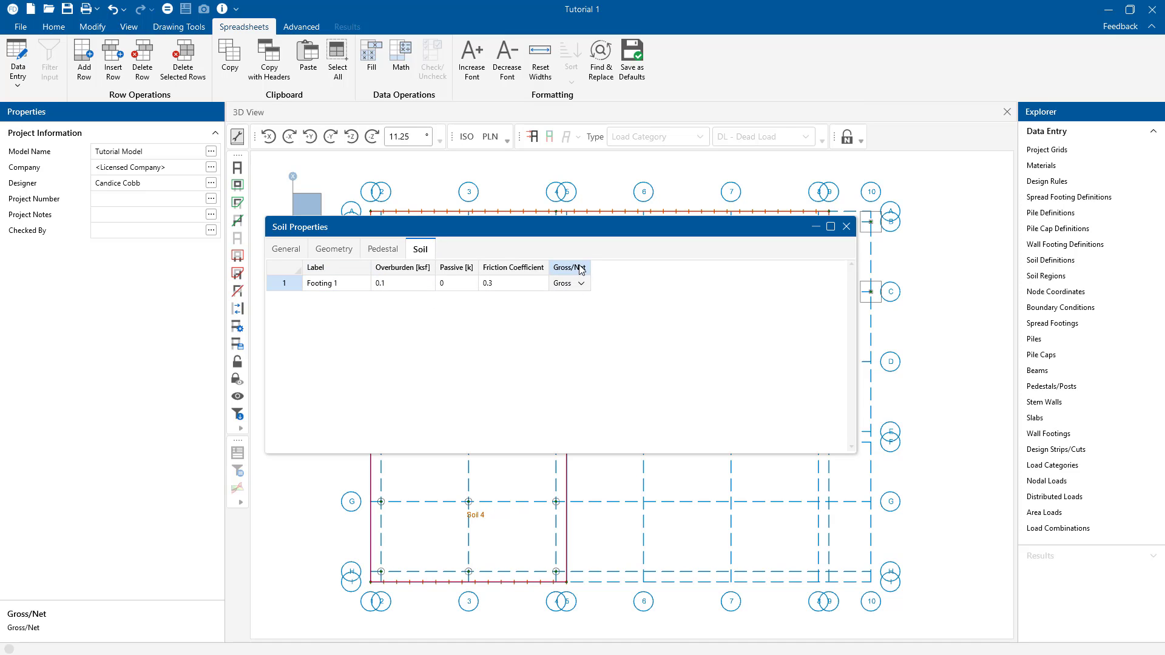
Keep Footing 1's soil pressure as Gross, solve the model and close the Soil Properties table.
{"action": "left_click", "coordinate": [580, 283]}
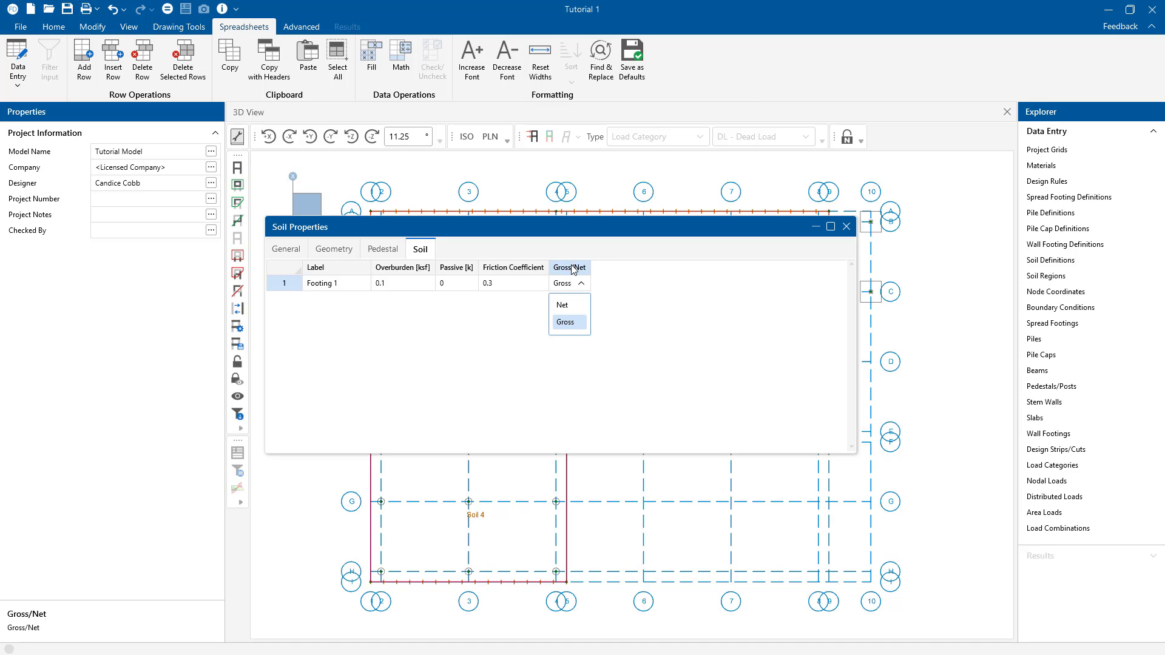
{"action": "left_click", "coordinate": [568, 322]}
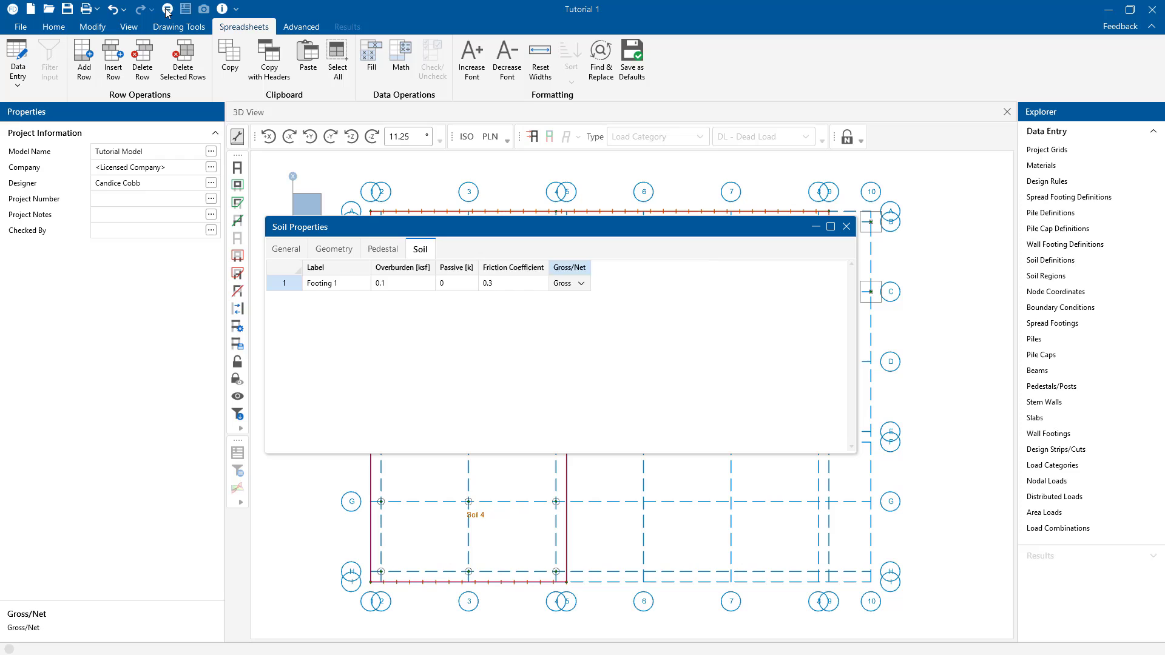
{"action": "left_click", "coordinate": [346, 25]}
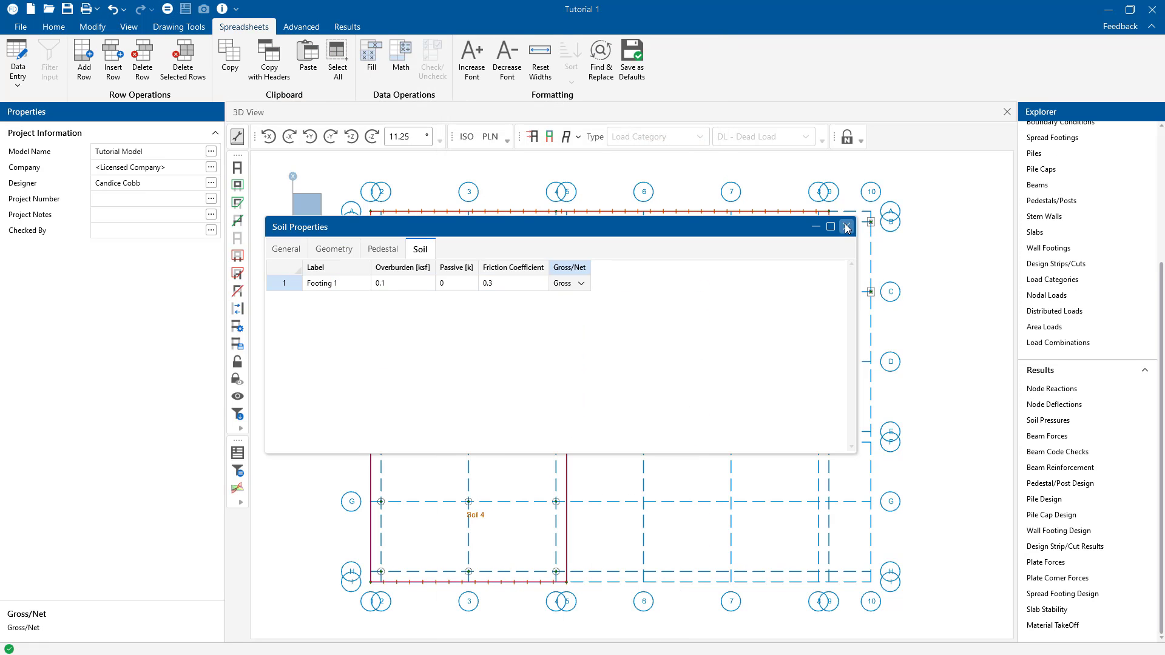
{"action": "left_click", "coordinate": [846, 227]}
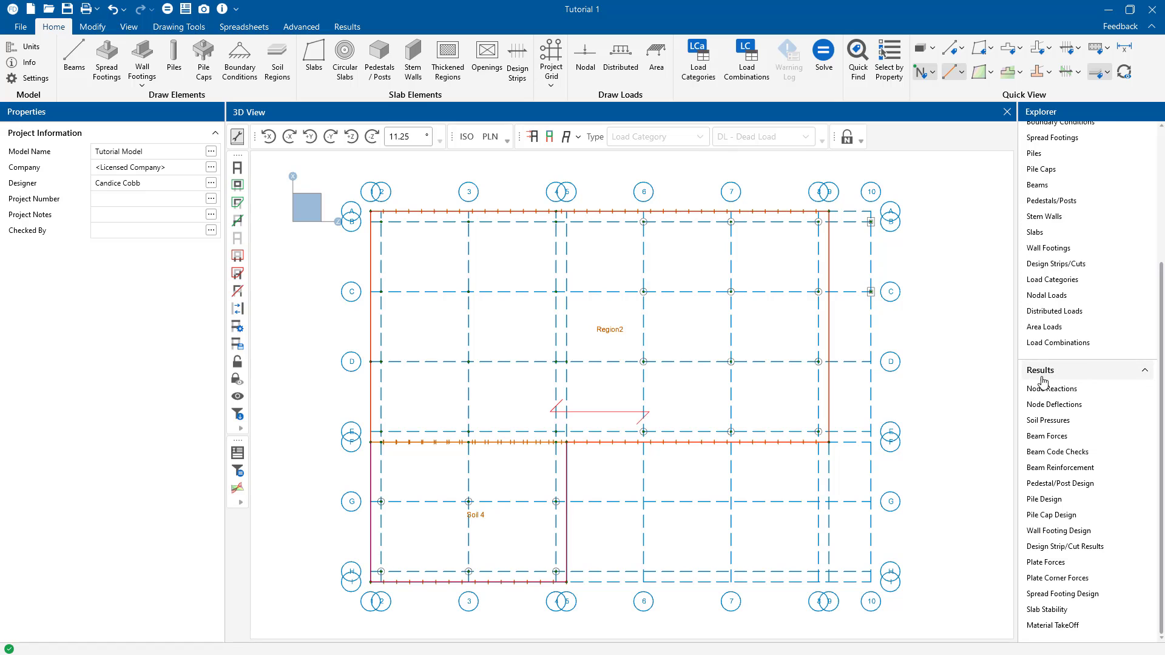
{"action": "mouse_move", "coordinate": [1065, 427]}
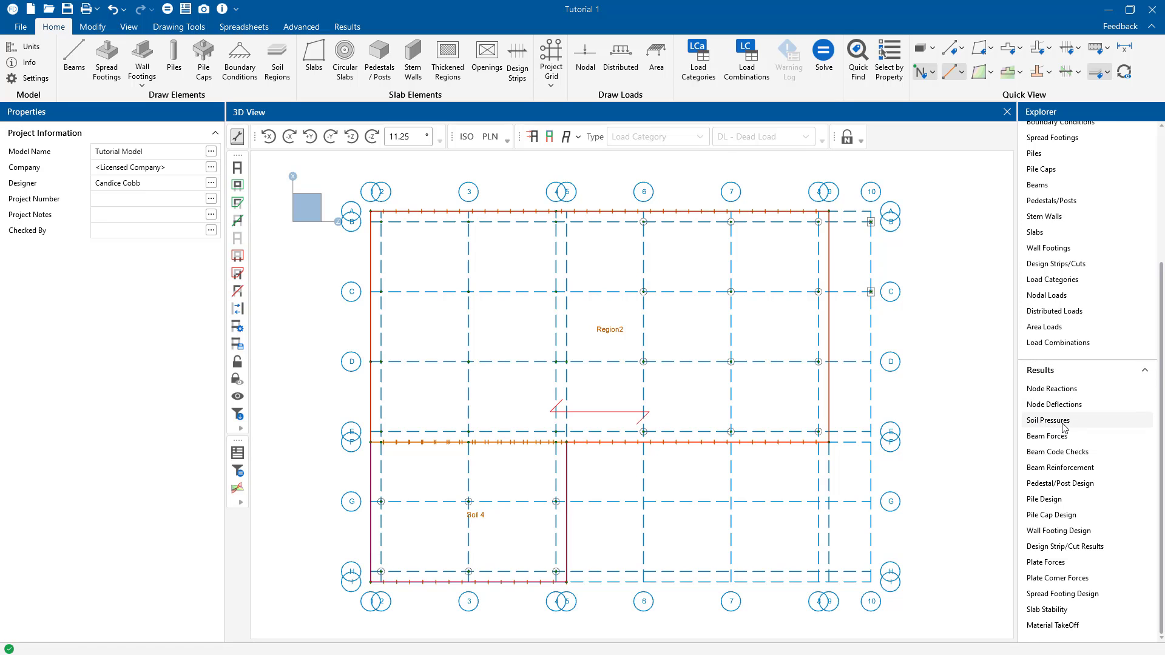
{"action": "left_click", "coordinate": [1048, 421]}
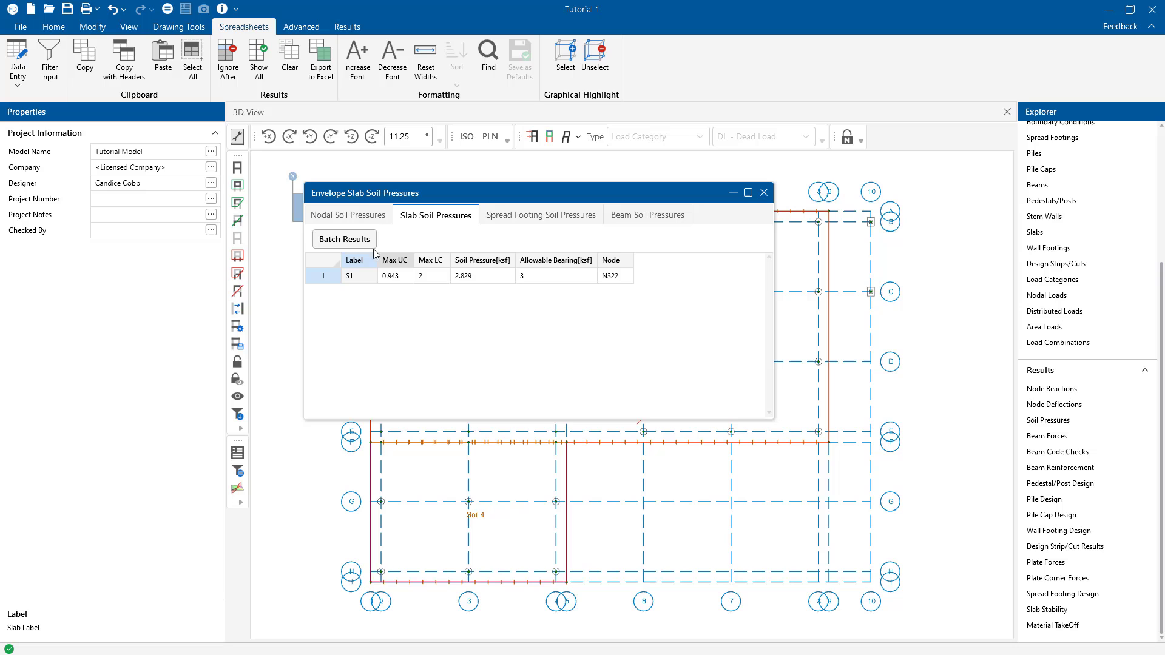
{"action": "left_click", "coordinate": [556, 260]}
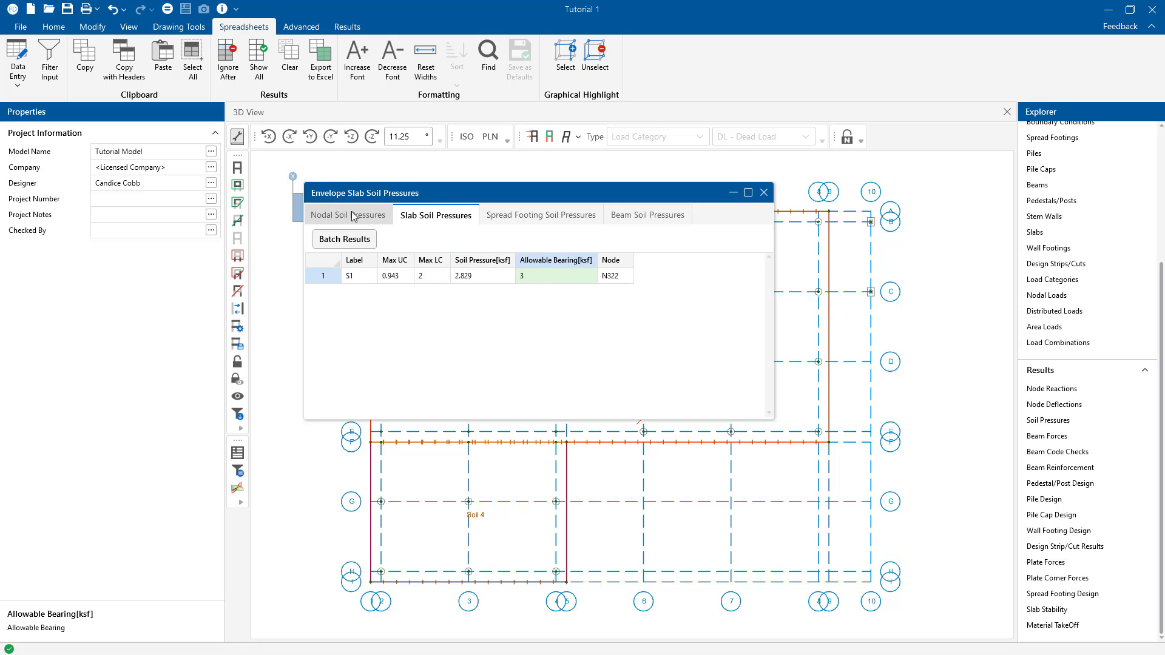
{"action": "left_click", "coordinate": [348, 215]}
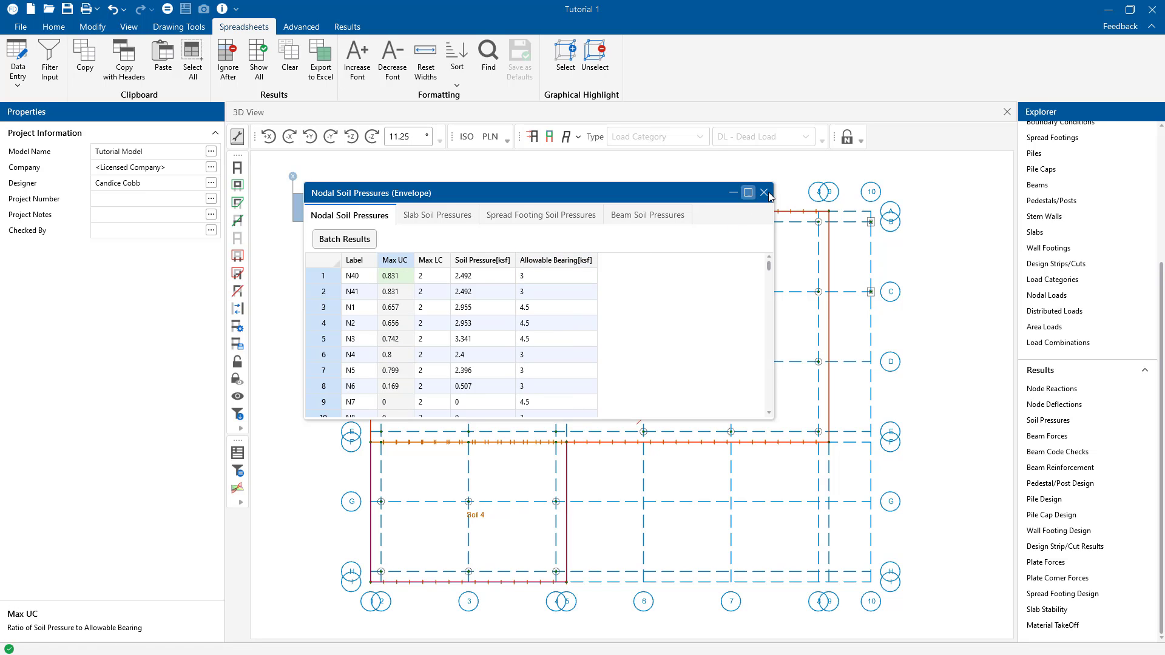
{"action": "left_click", "coordinate": [766, 193]}
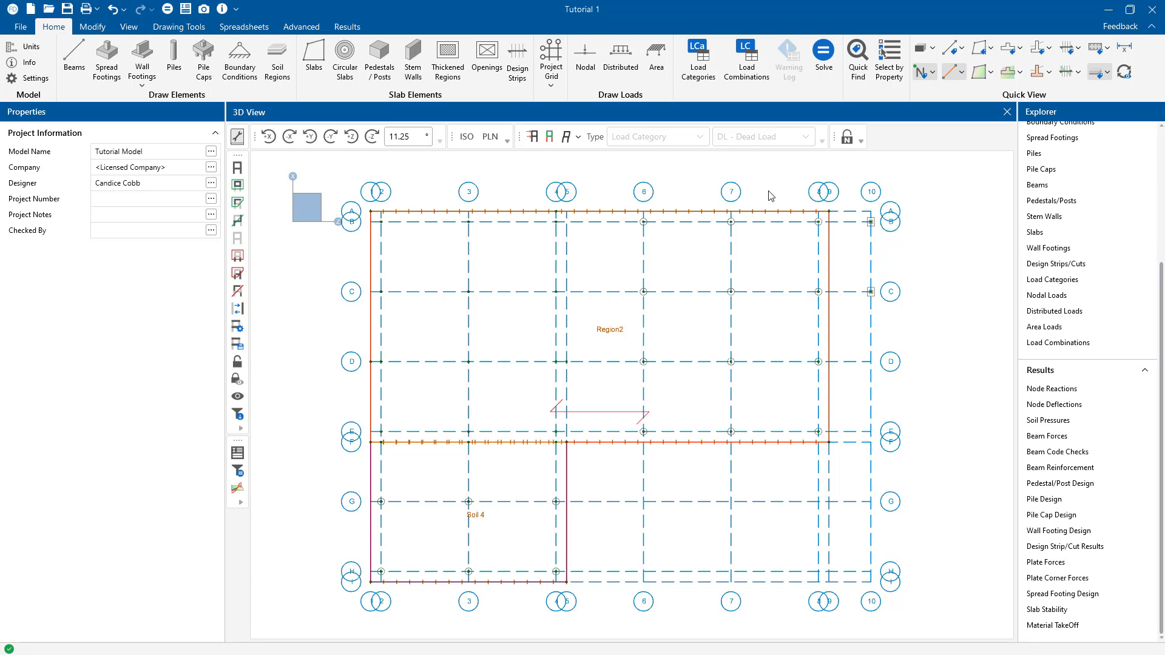
{"action": "mouse_move", "coordinate": [838, 189]}
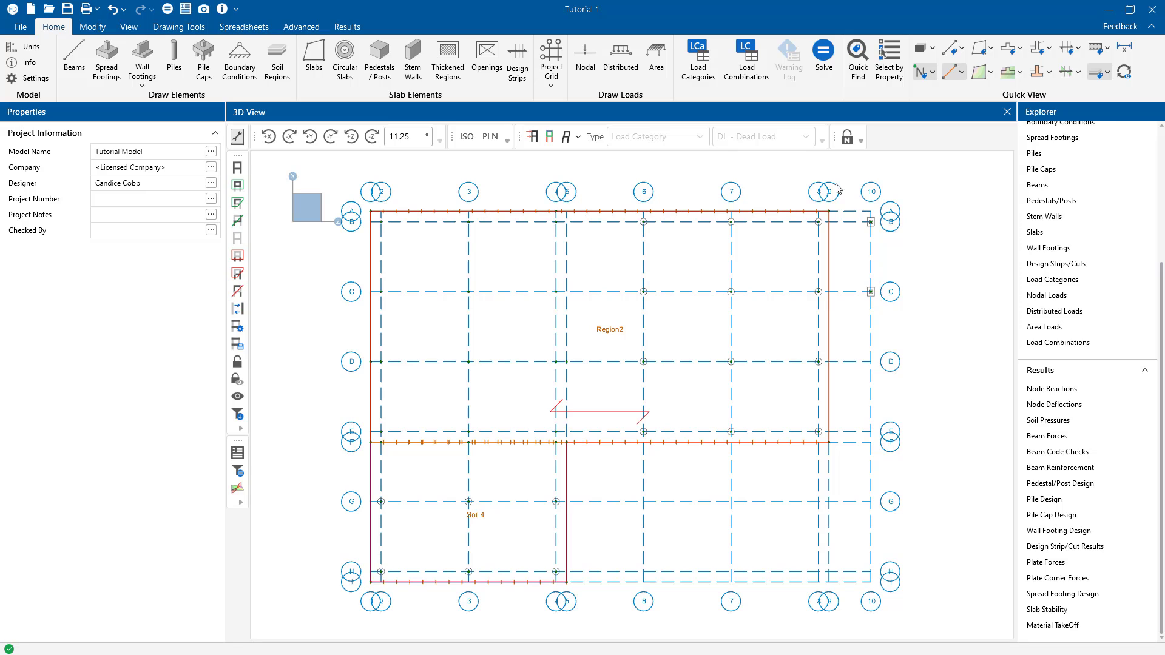
{"action": "mouse_move", "coordinate": [1015, 95]}
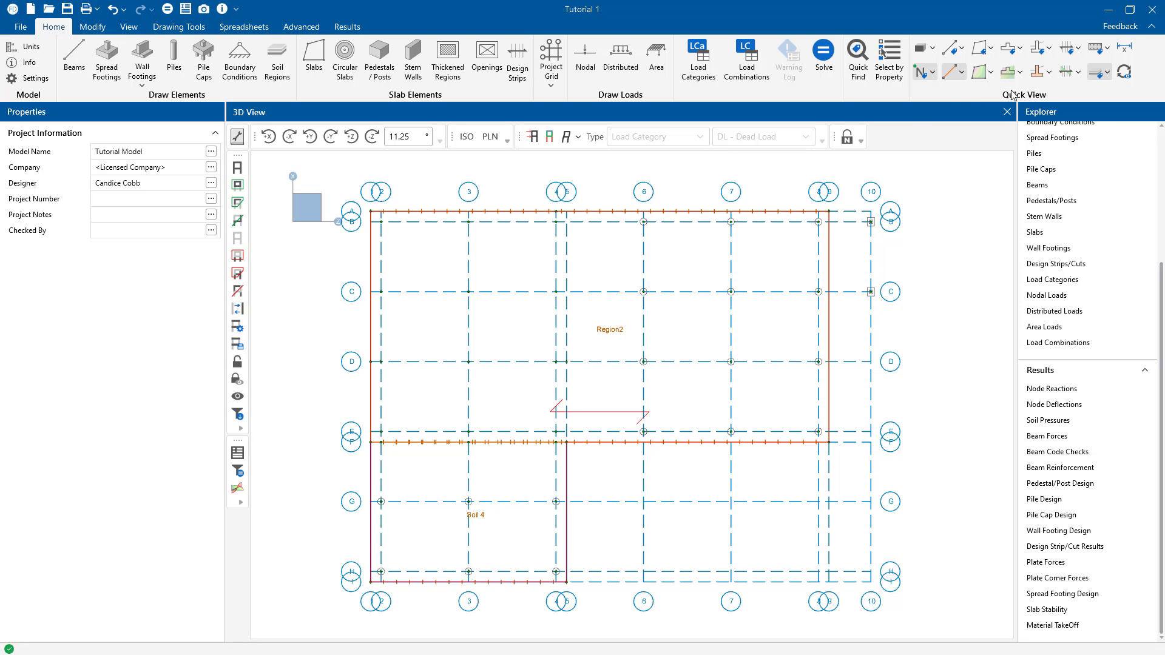
{"action": "left_click", "coordinate": [990, 71]}
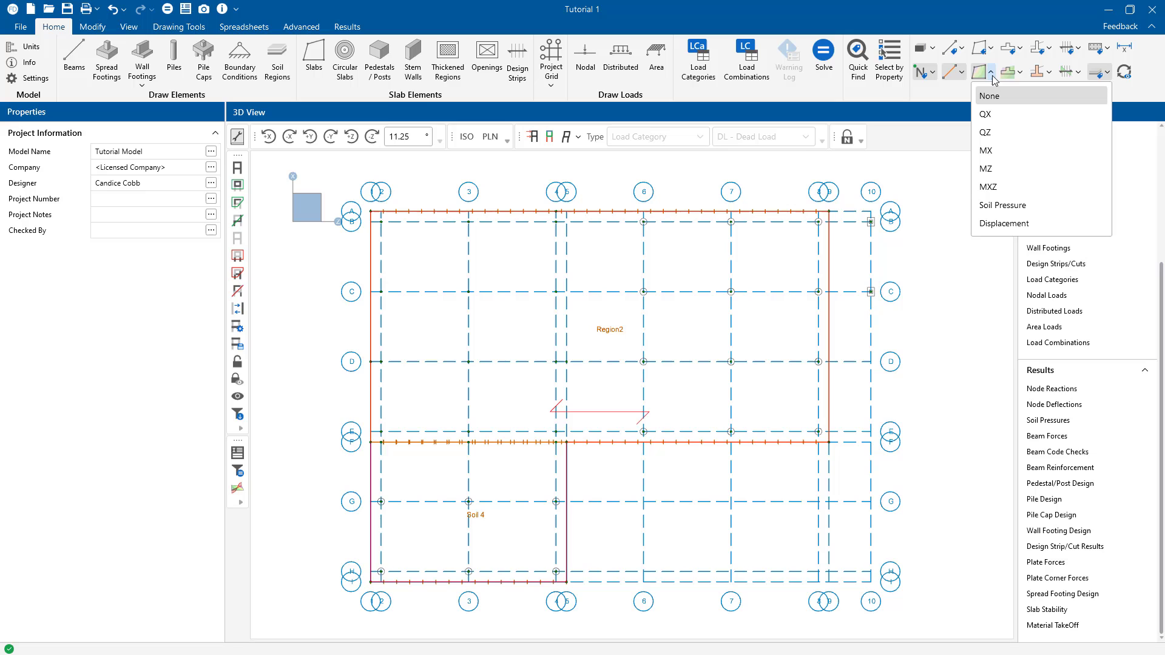
{"action": "mouse_move", "coordinate": [1024, 207]}
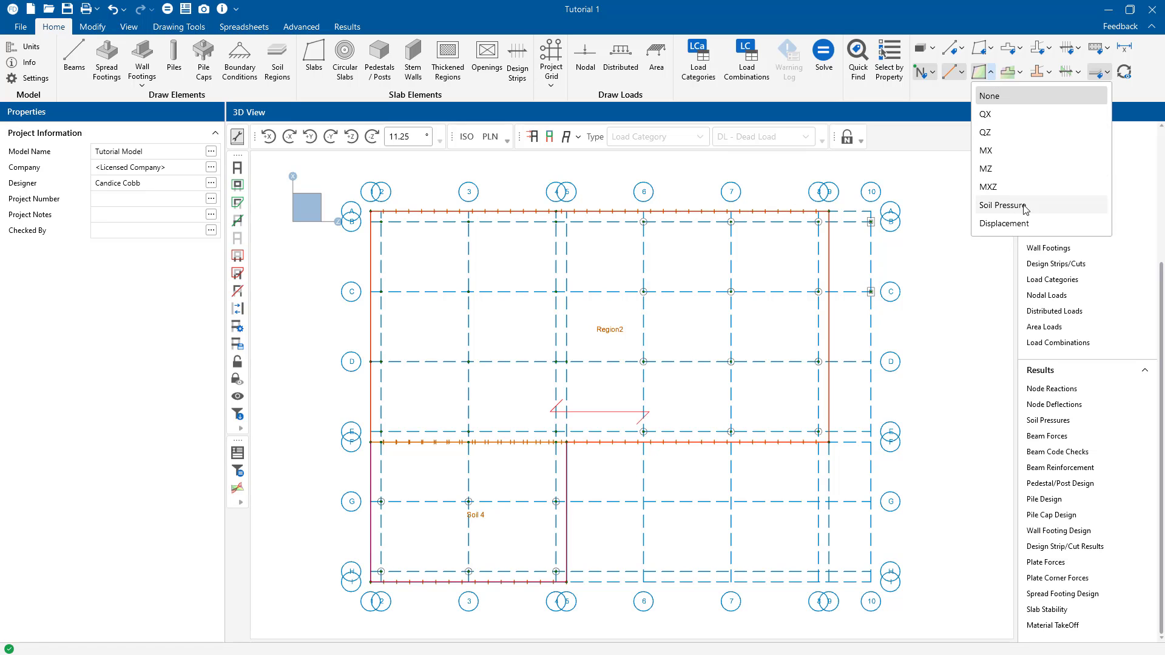
{"action": "left_click", "coordinate": [1004, 207]}
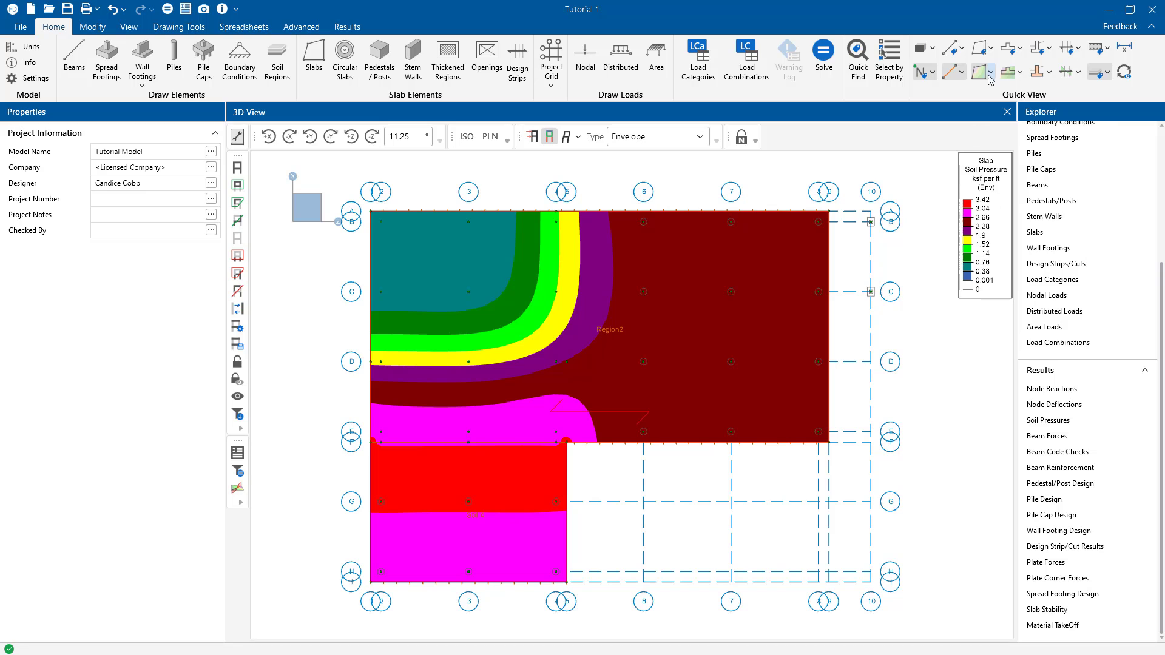
{"action": "left_click", "coordinate": [128, 26]}
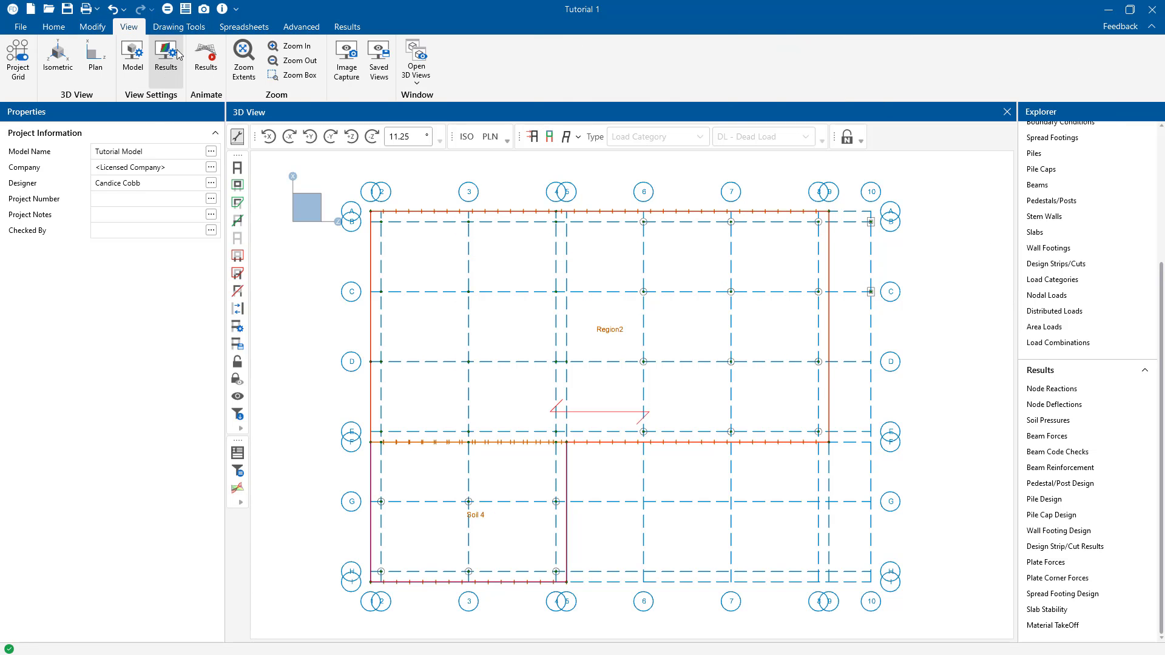
In Results View Settings, enable slab plate results with a Soil Pressure color-gradient contour for the Envelope.
{"action": "left_click", "coordinate": [166, 56]}
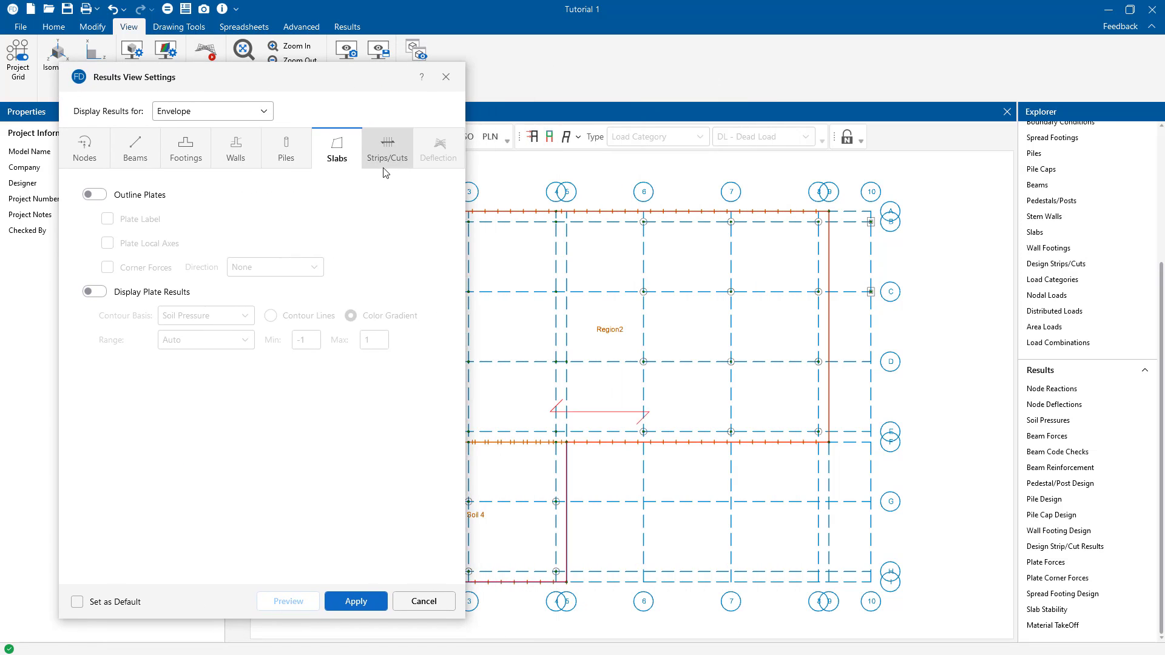
{"action": "left_click", "coordinate": [94, 292]}
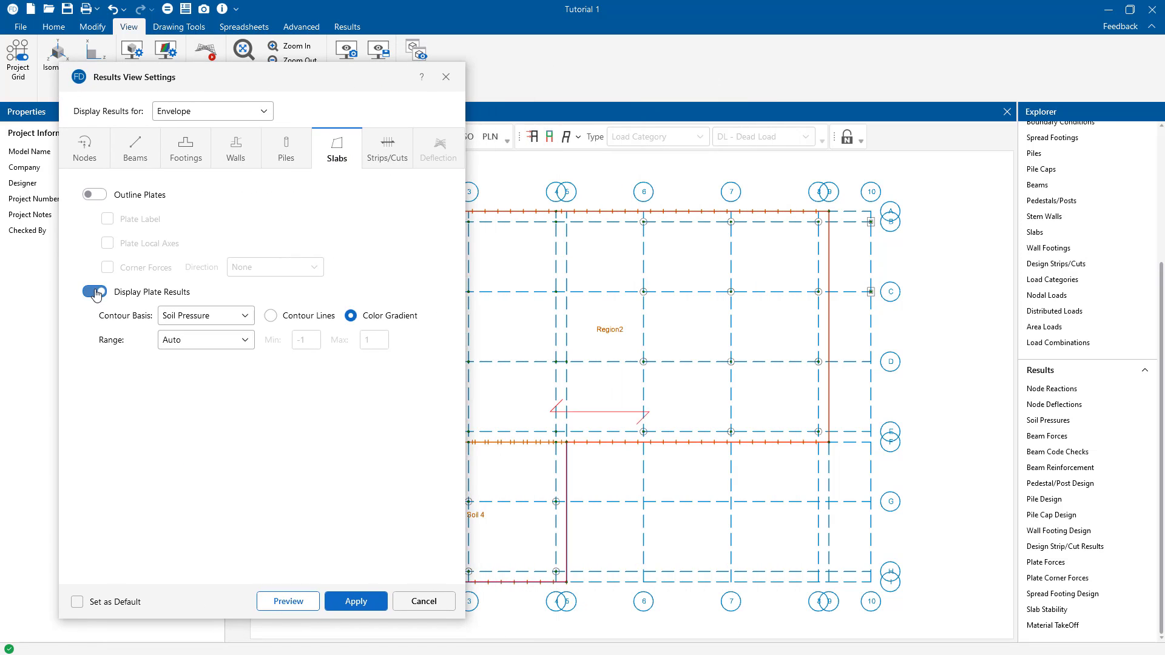
{"action": "left_click", "coordinate": [206, 316]}
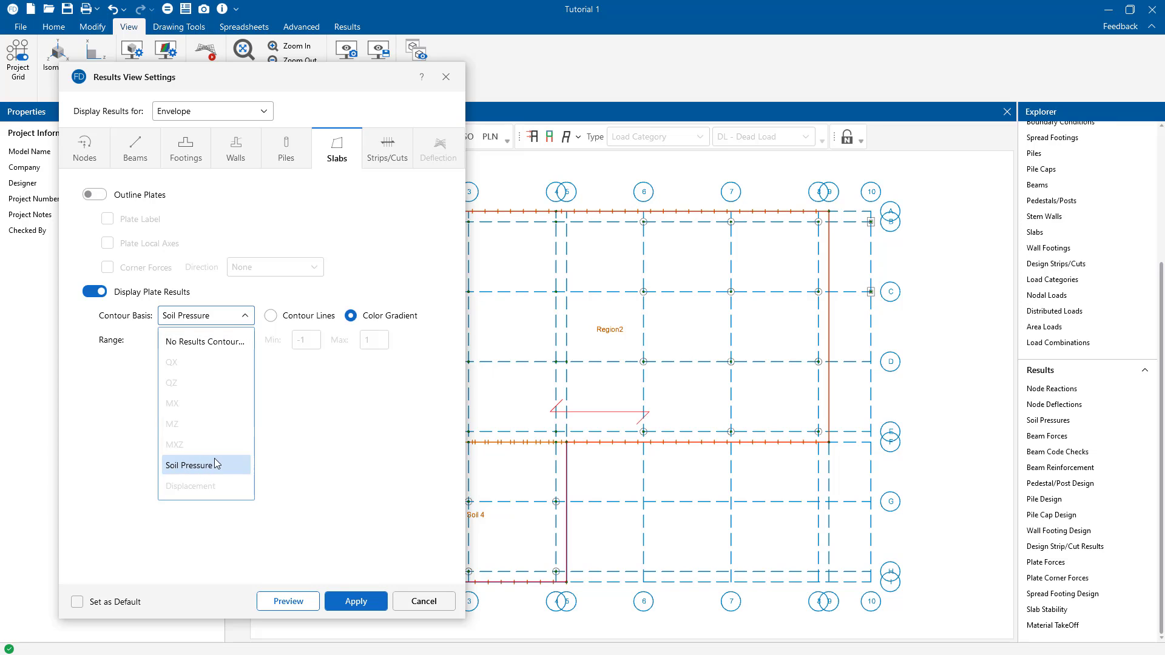
{"action": "left_click", "coordinate": [271, 316]}
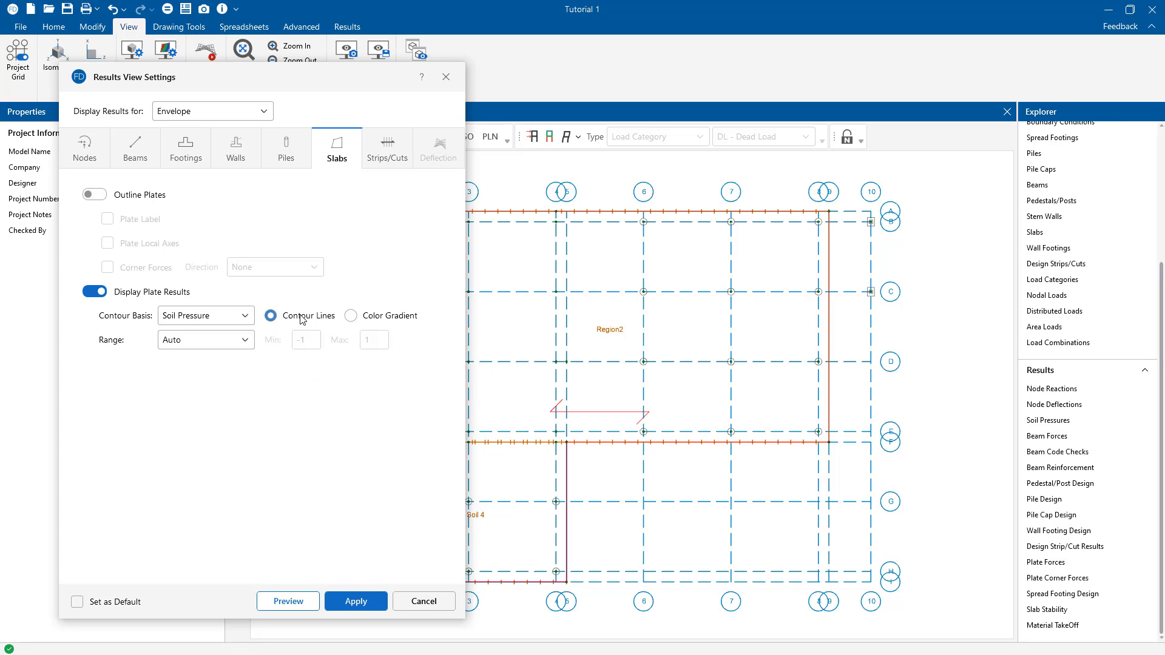
{"action": "mouse_move", "coordinate": [376, 318]}
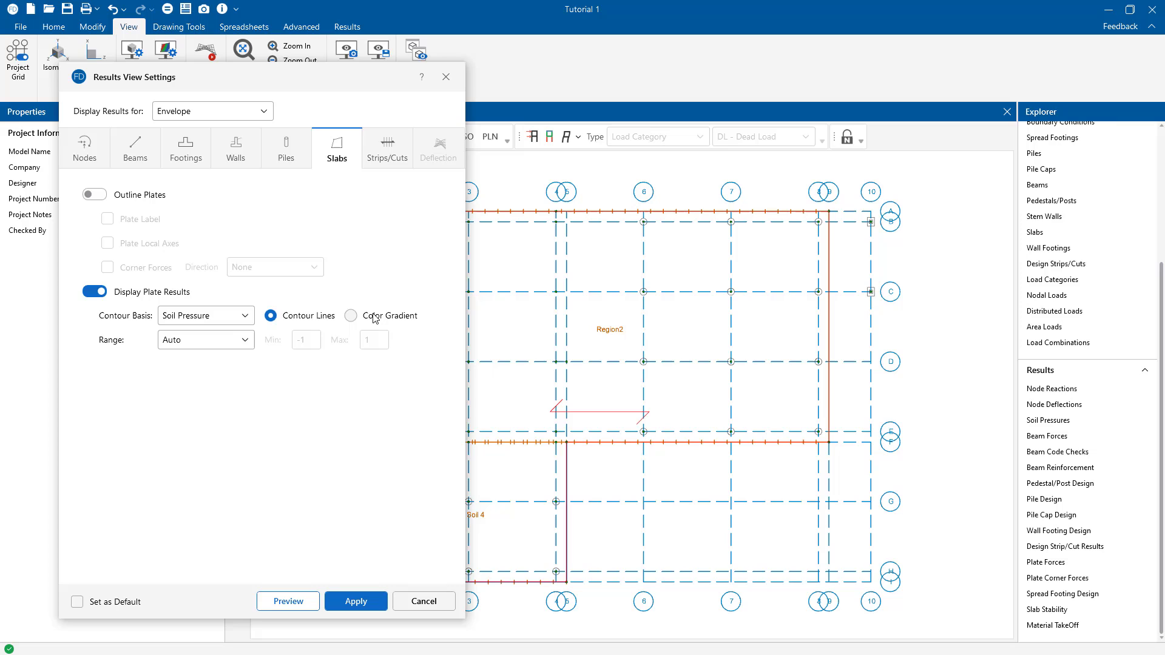
{"action": "left_click", "coordinate": [349, 316]}
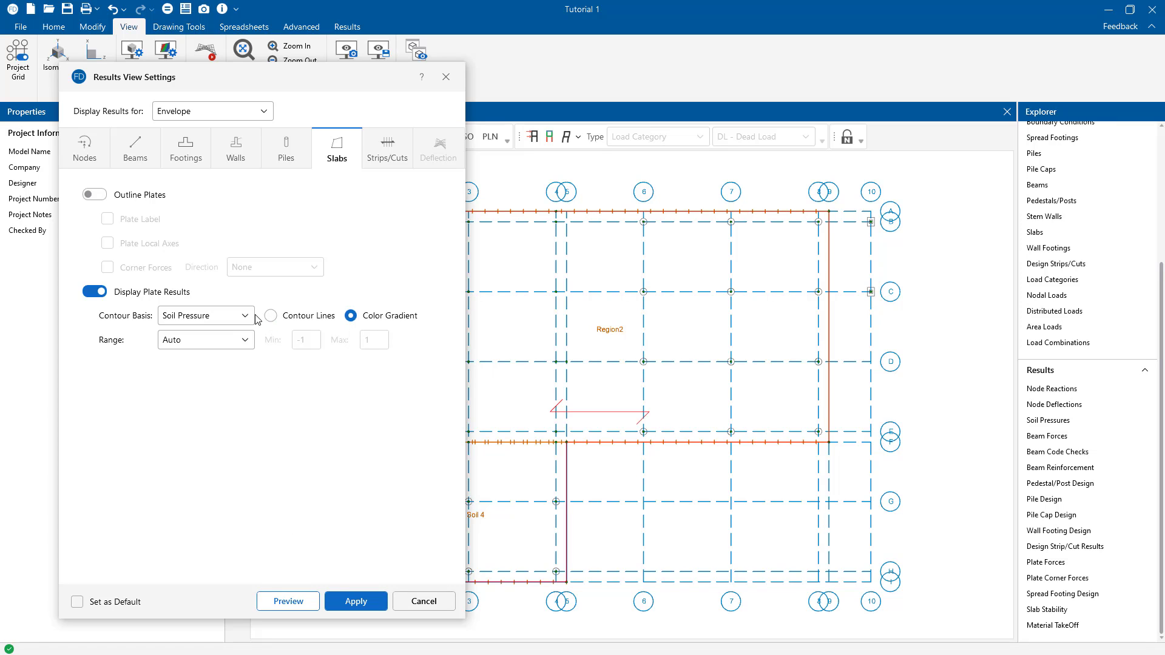
{"action": "mouse_move", "coordinate": [277, 234]}
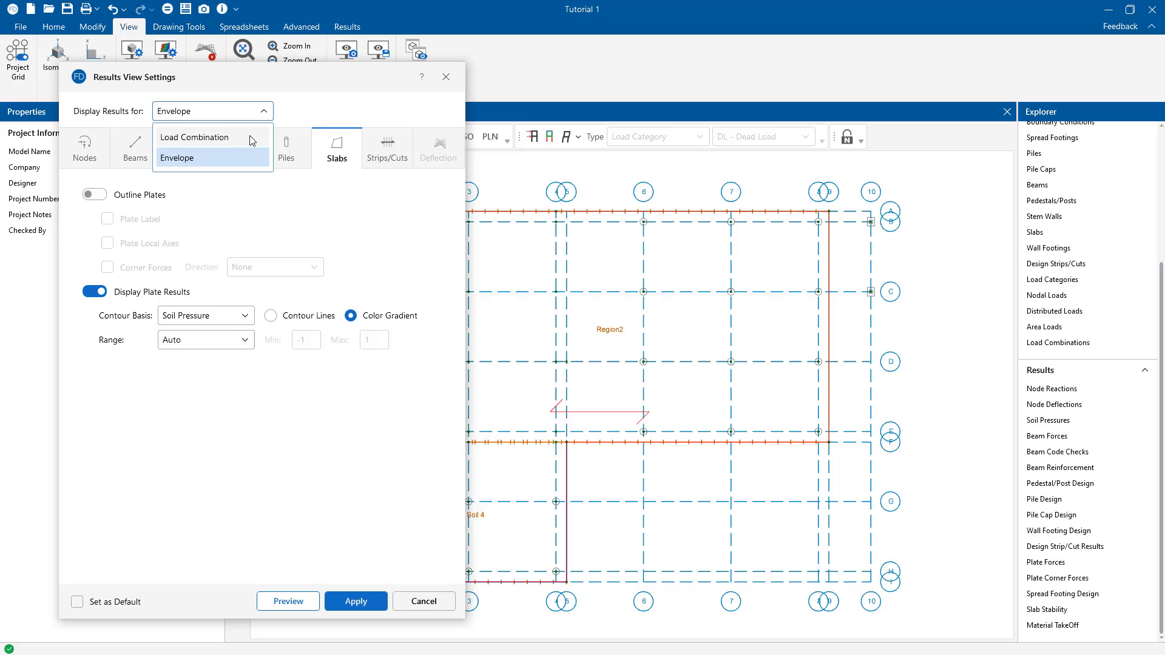
{"action": "left_click", "coordinate": [195, 137]}
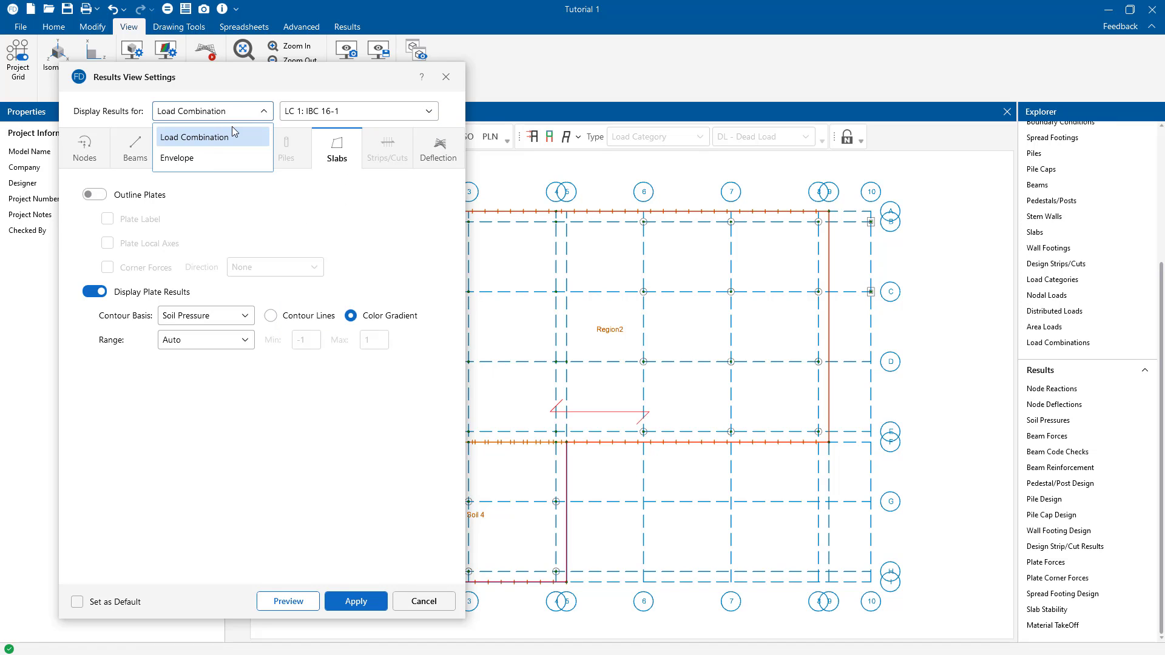
{"action": "left_click", "coordinate": [177, 158]}
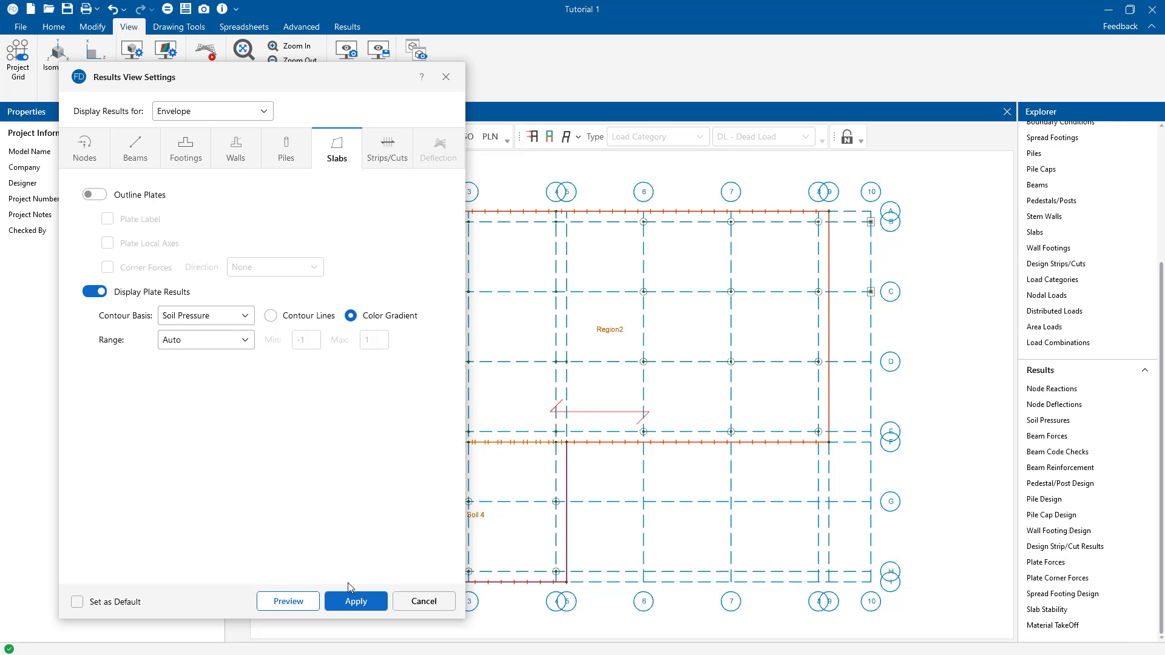
Apply the settings so the envelope soil pressure gradient is drawn across the plan.
{"action": "left_click", "coordinate": [356, 602]}
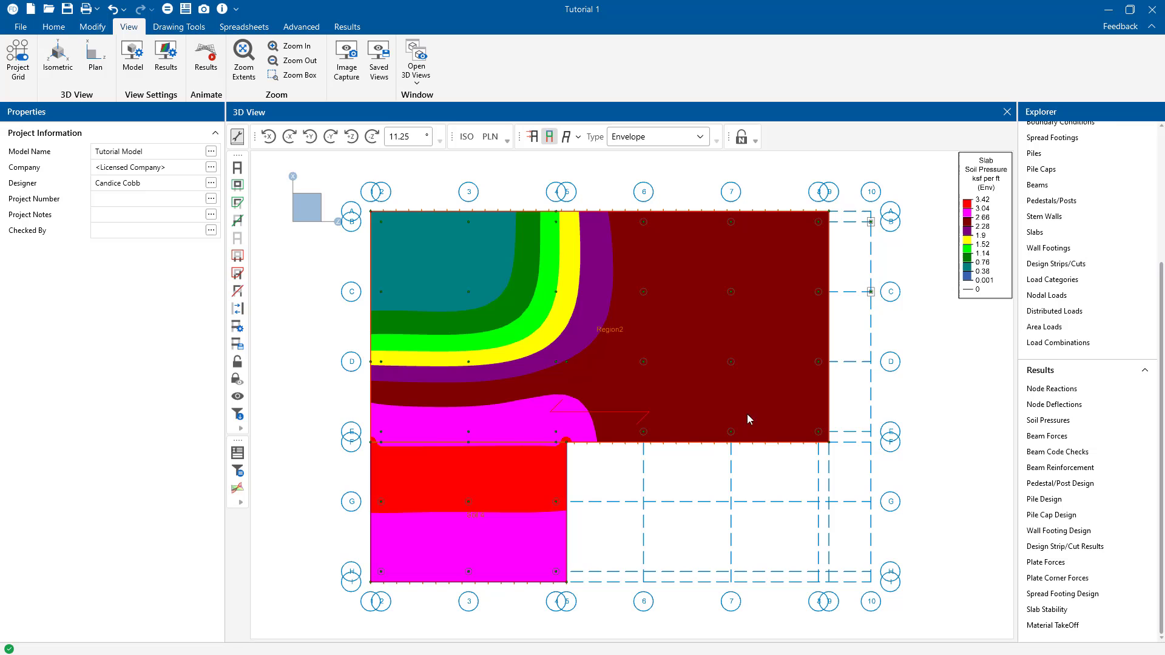
{"action": "mouse_move", "coordinate": [637, 495]}
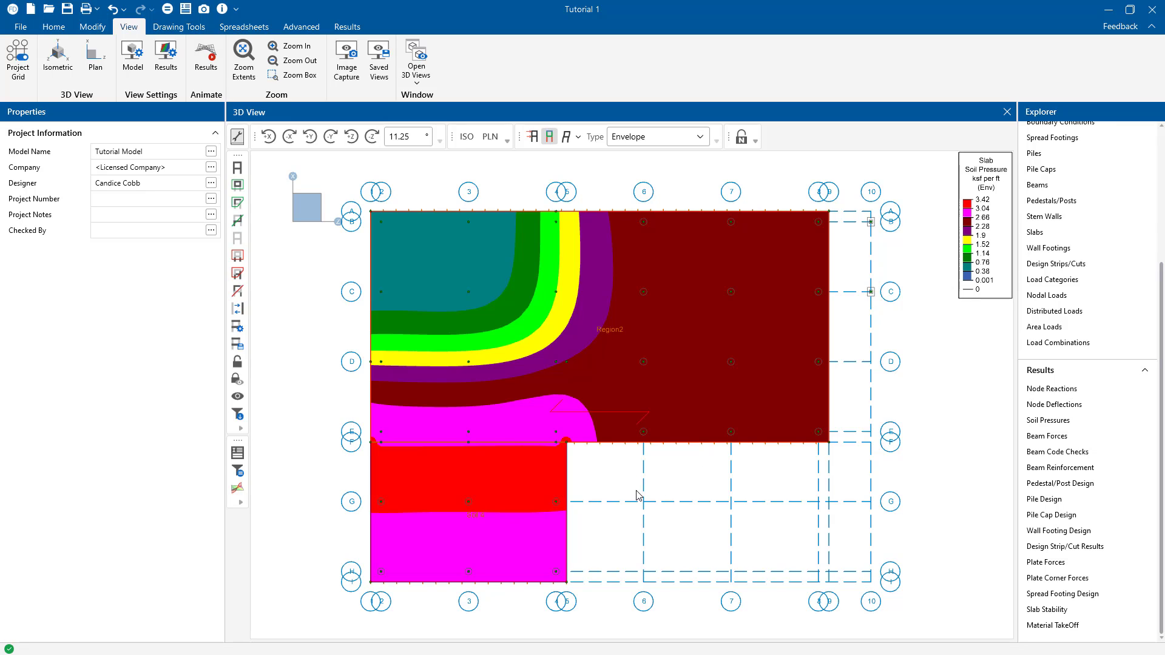